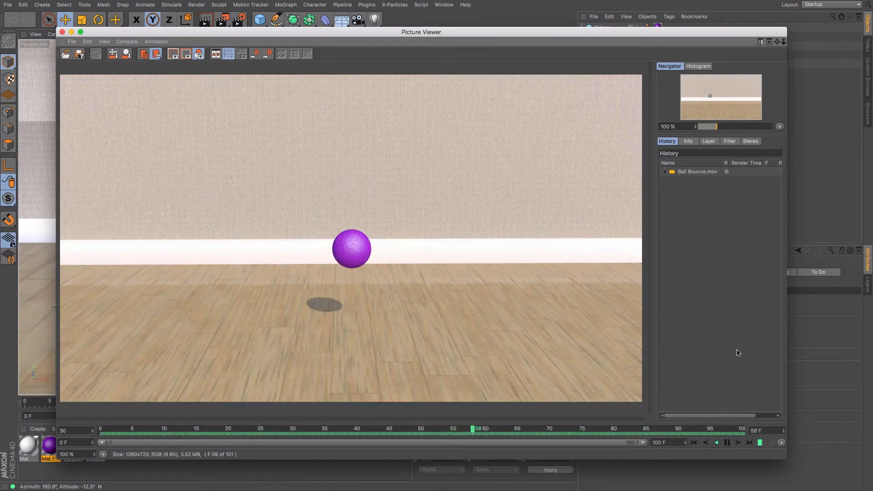
- Scrub through Ball Bounce.mov and play the rendered bounce forwards three times
drag(472, 429, 216, 429)
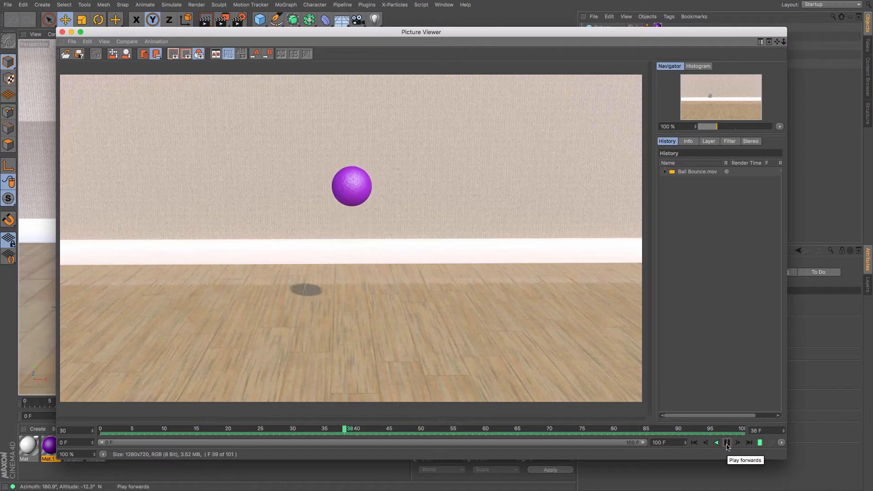
click(728, 442)
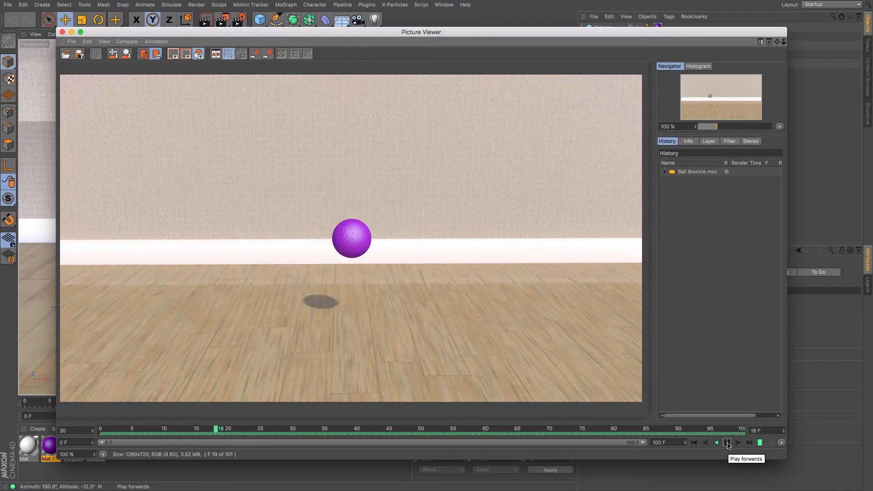
click(728, 442)
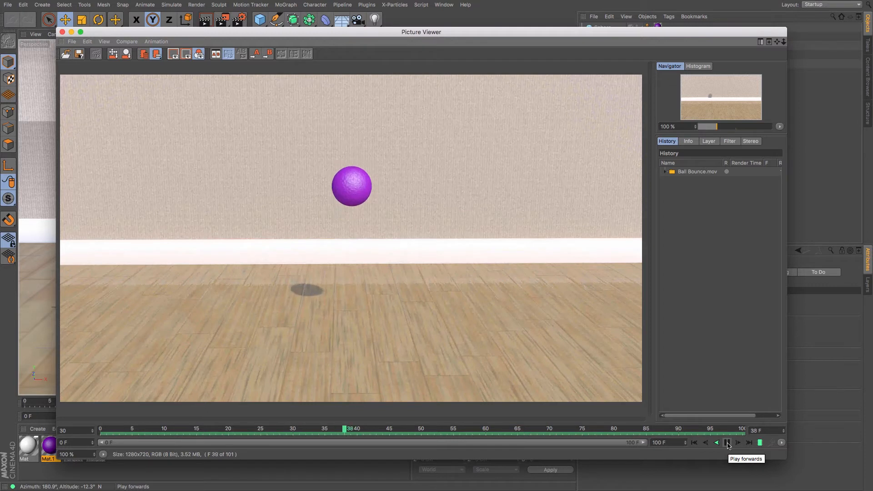
click(728, 442)
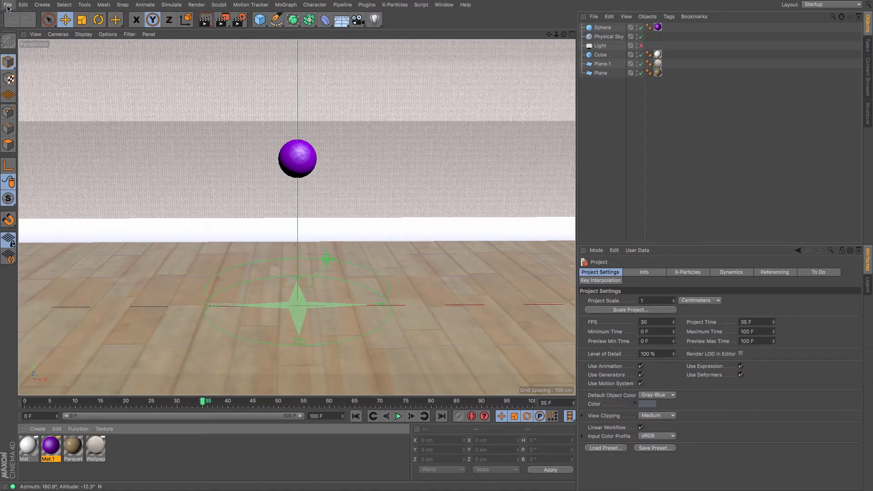
- Start a new empty project via File > New
click(9, 5)
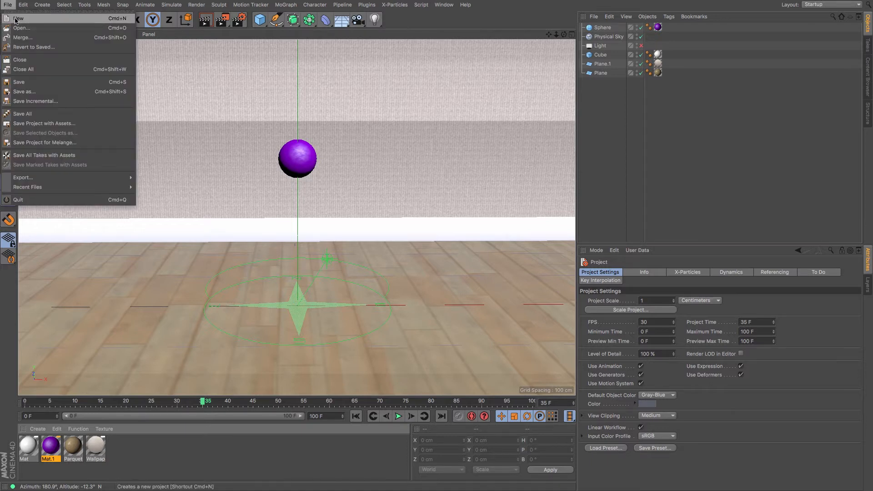
click(18, 19)
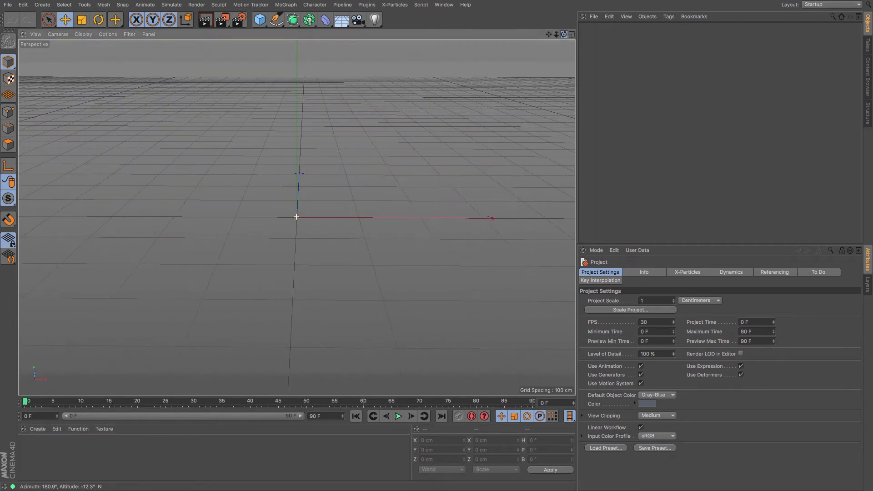
- Add a floor Plane and widen it to about 622 cm
click(259, 19)
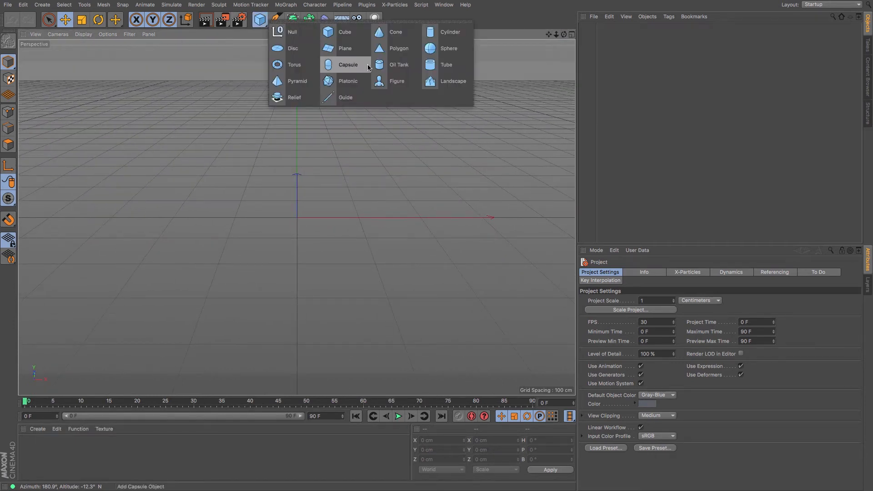
click(344, 49)
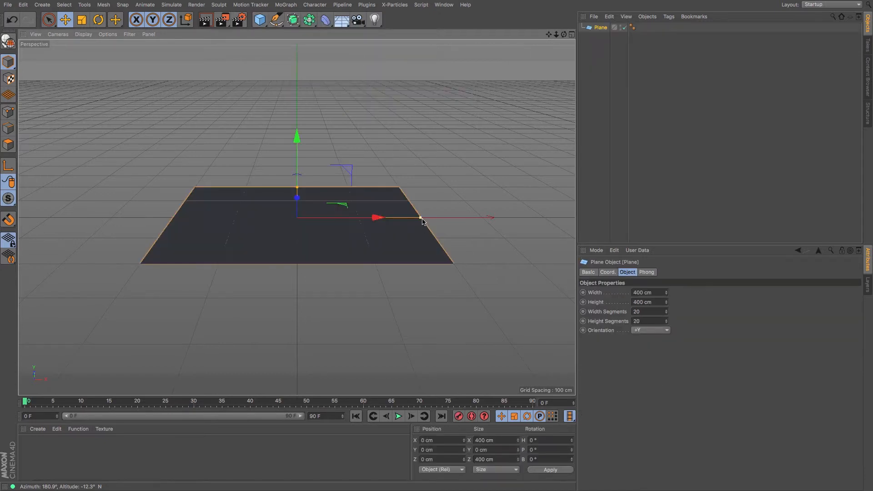
drag(420, 217, 491, 217)
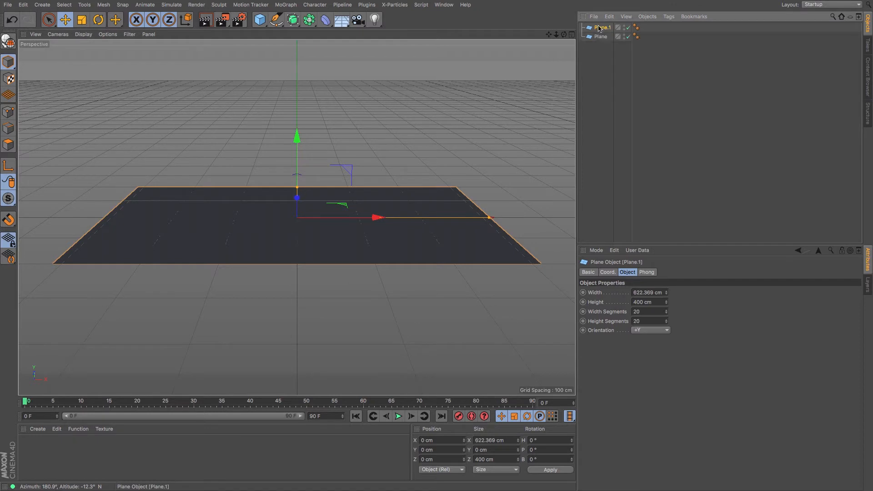
- Stand the duplicated plane upright and lift it back as the wall
click(98, 19)
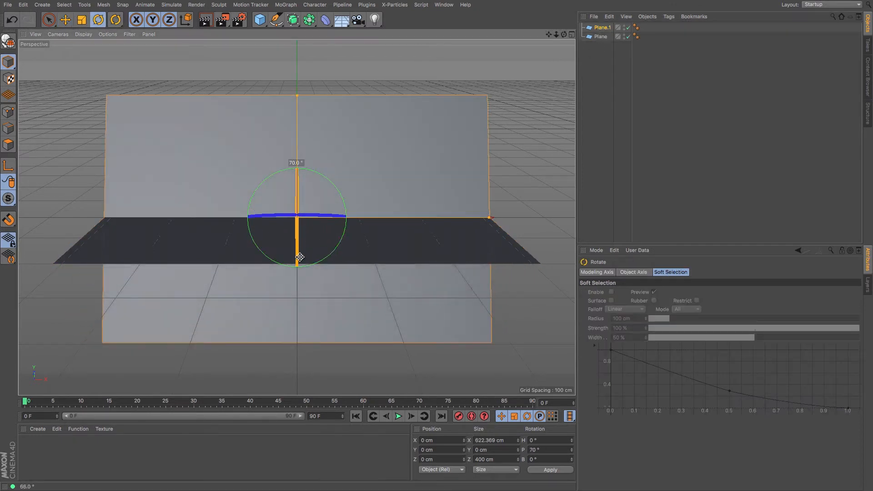
click(65, 19)
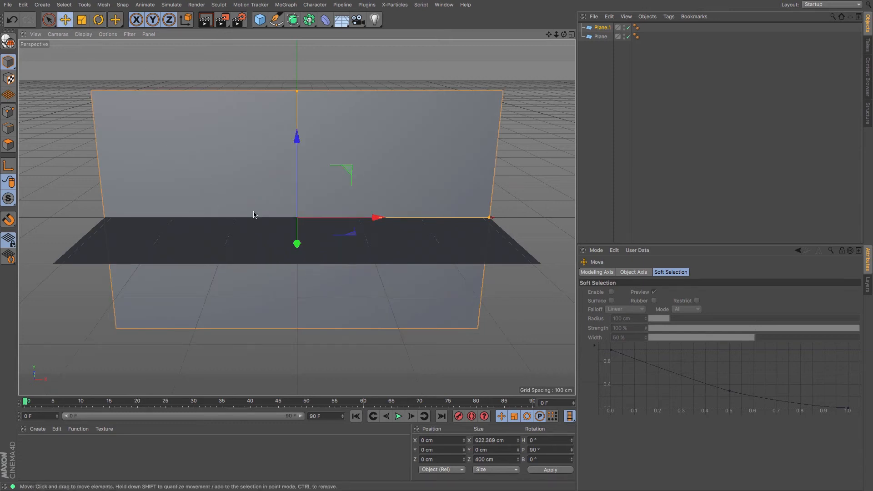
drag(297, 244, 296, 210)
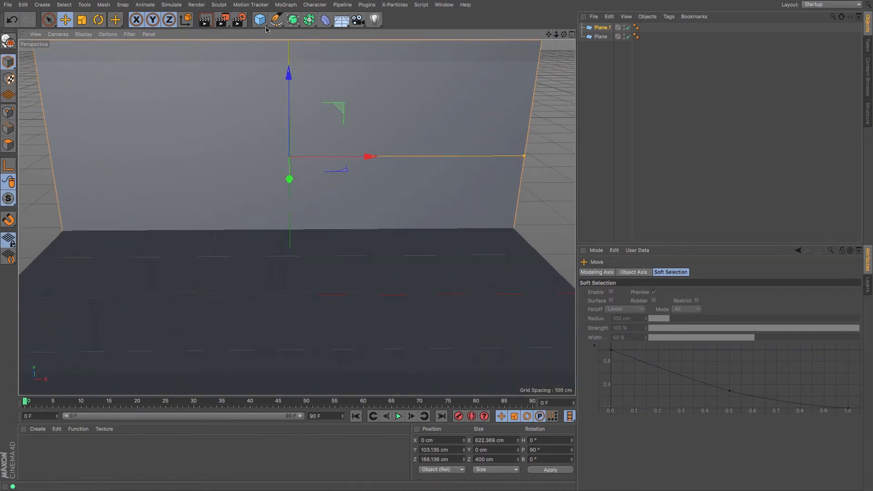
- Add a Cube, flatten it into a thin filleted board and push it against the wall's base
click(258, 19)
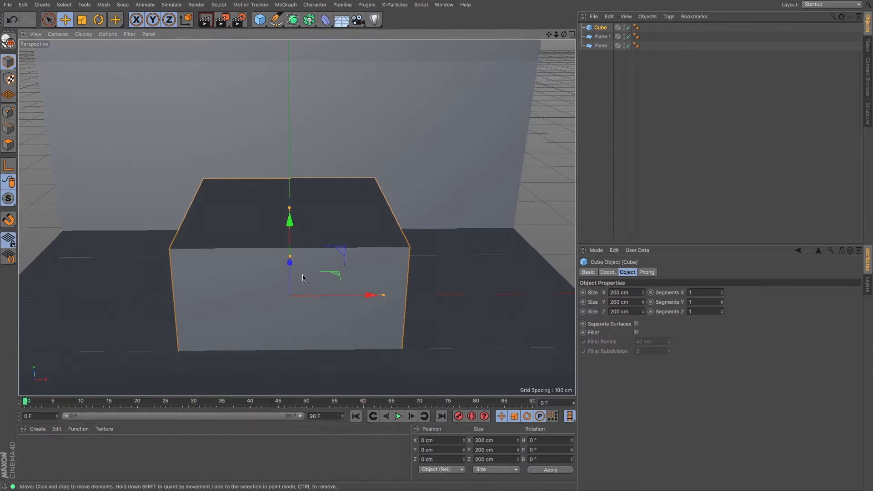
mouse_move(318, 240)
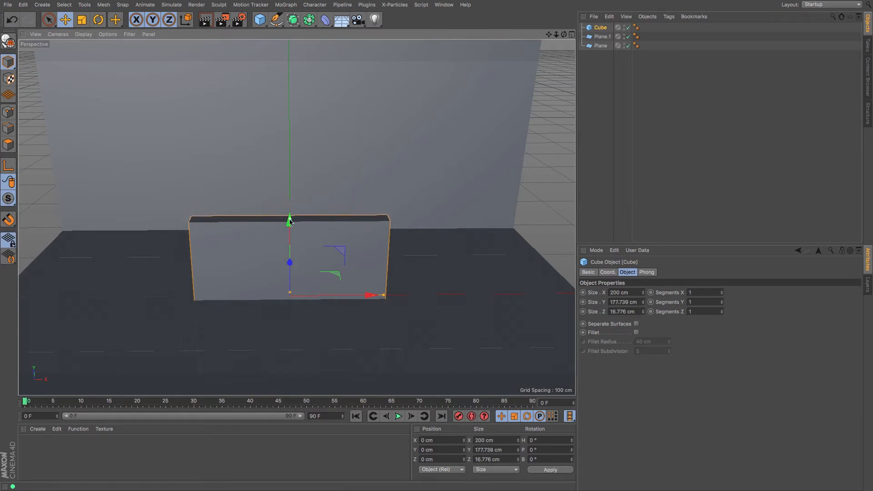
drag(288, 218, 290, 185)
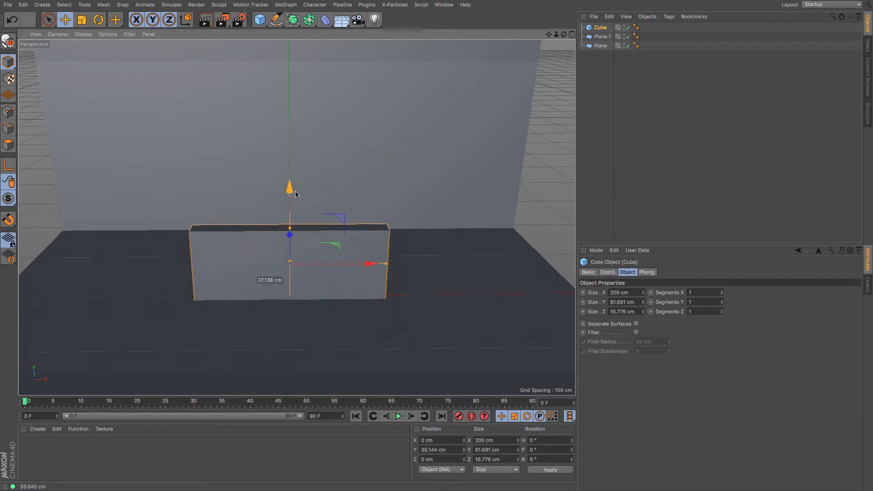
drag(289, 186, 289, 187)
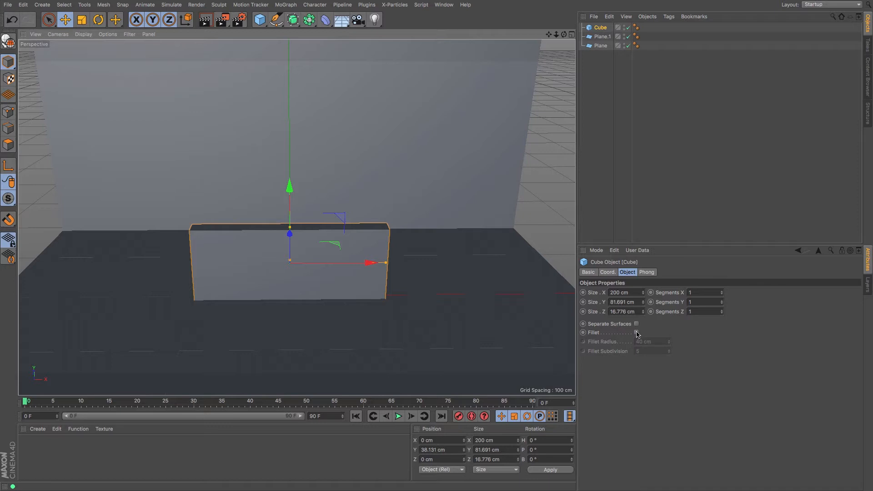
click(637, 332)
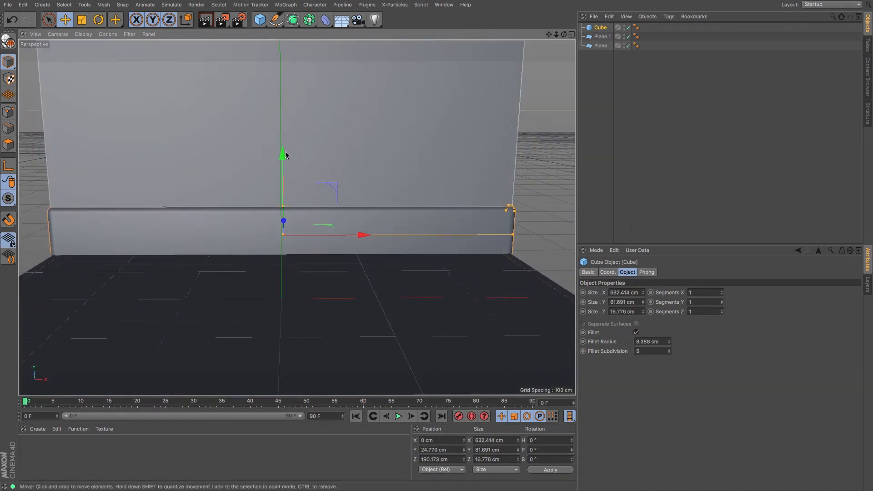
drag(283, 155, 284, 178)
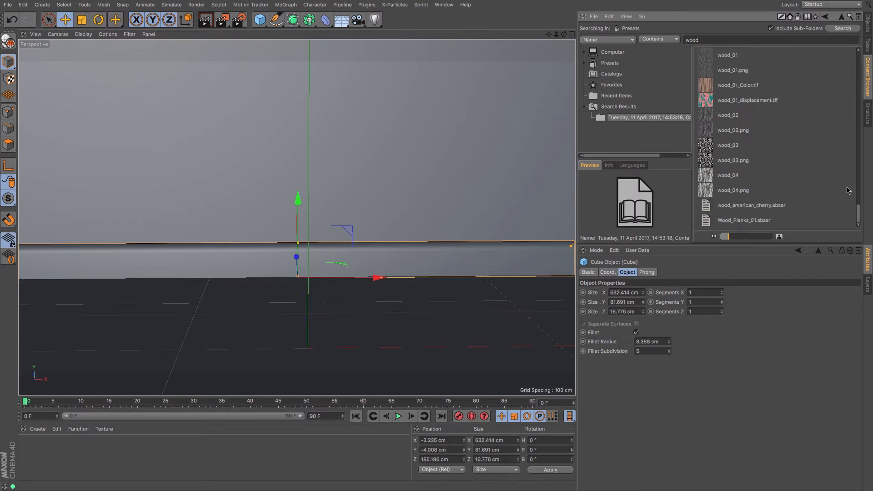
- Find Wood - Parquet 05 among the wood presets and apply it to the floor plane
scroll(down, 3)
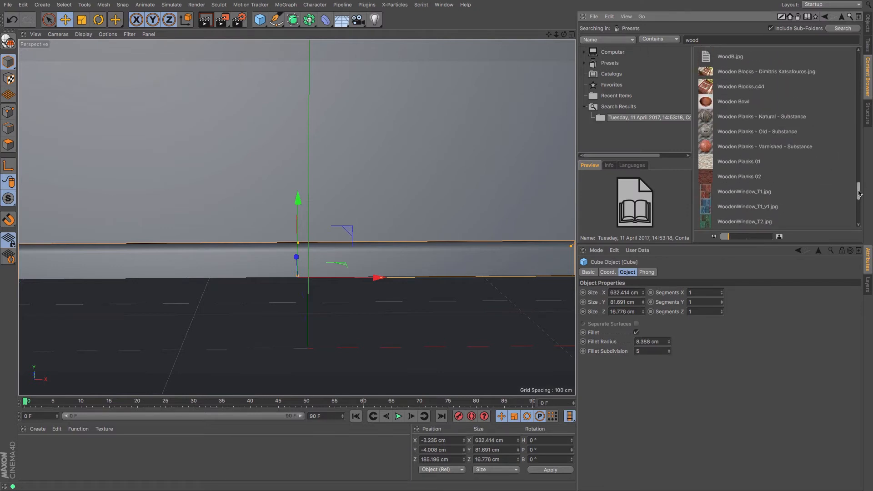
scroll(down, 3)
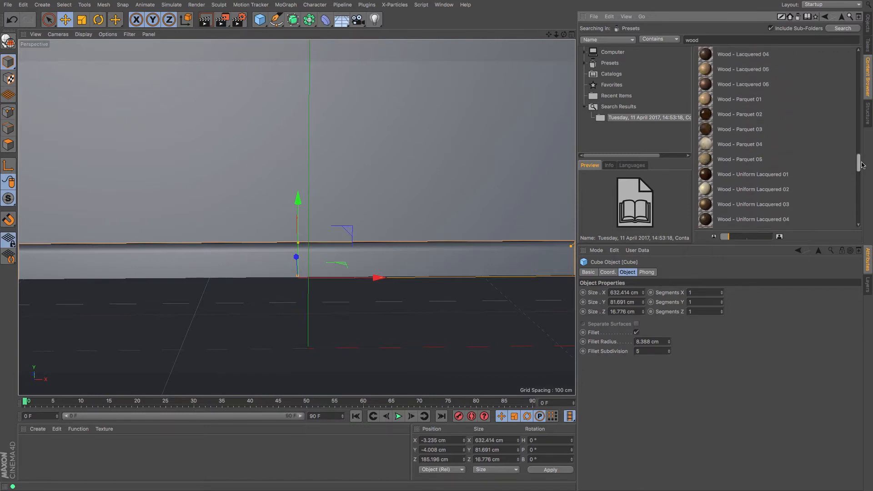
click(741, 127)
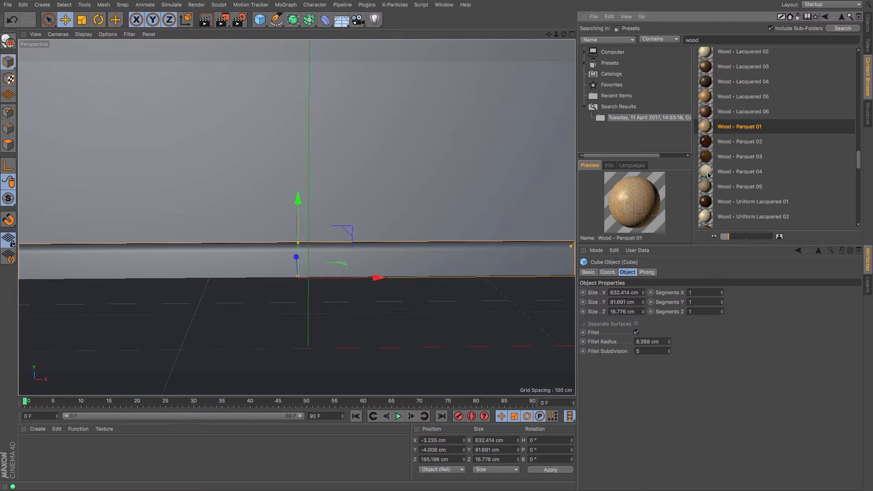
click(739, 187)
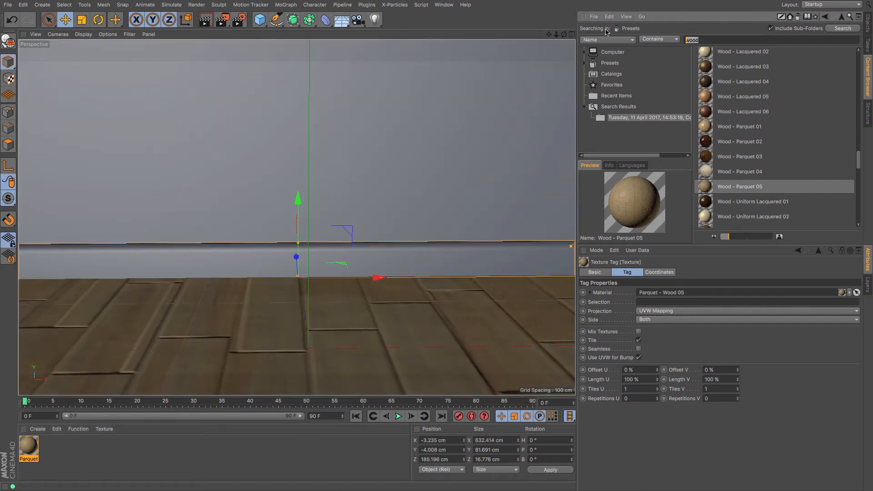
- Apply Wallpaper 06 to the wall and set both texture tags to Cubic projection
text(wallpaper)
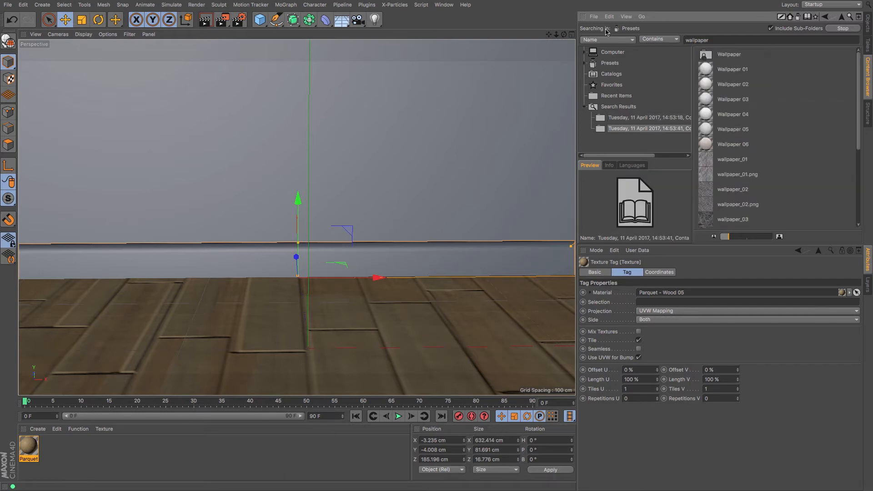
click(733, 143)
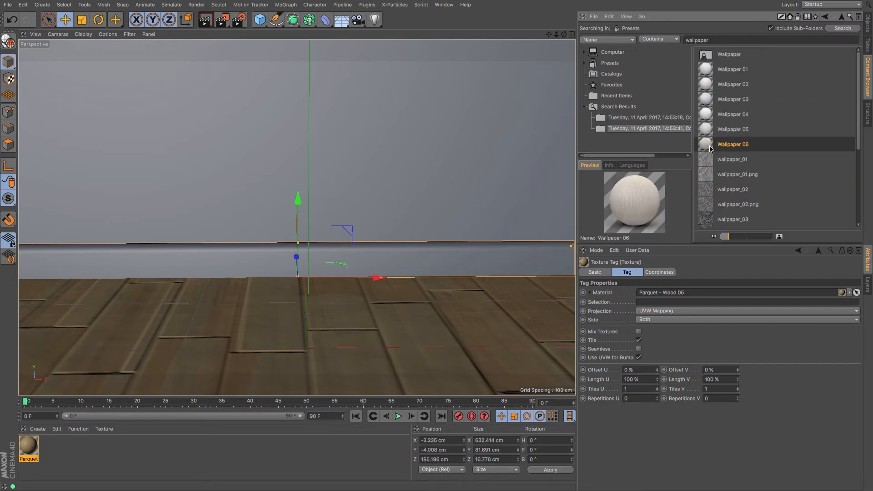
click(733, 115)
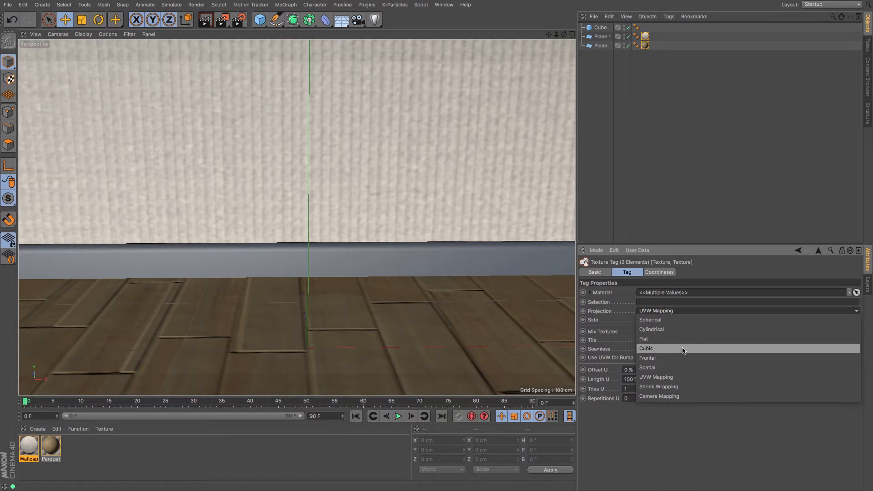
click(646, 348)
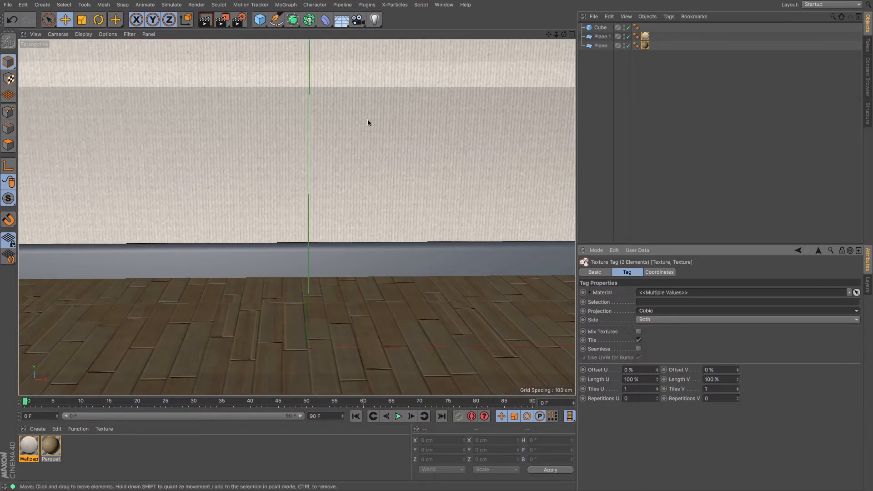
- Set the floor texture tag's Length U to 150 to enlarge the planks
click(601, 45)
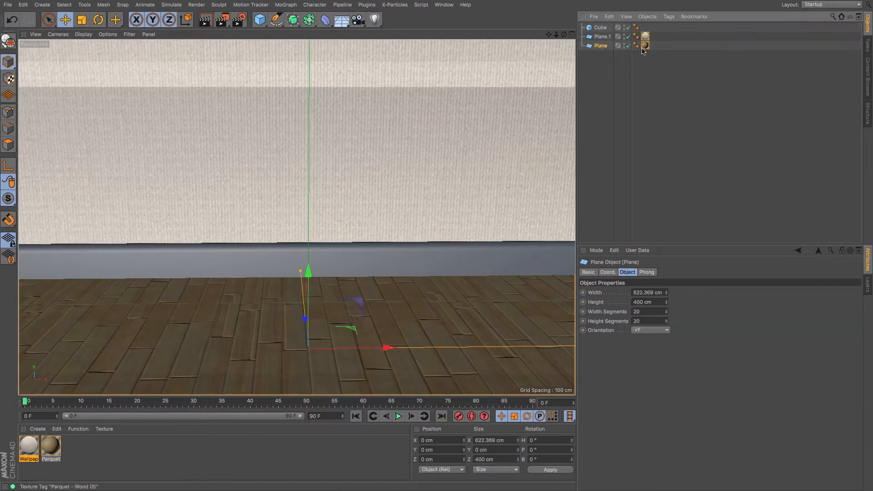
click(646, 45)
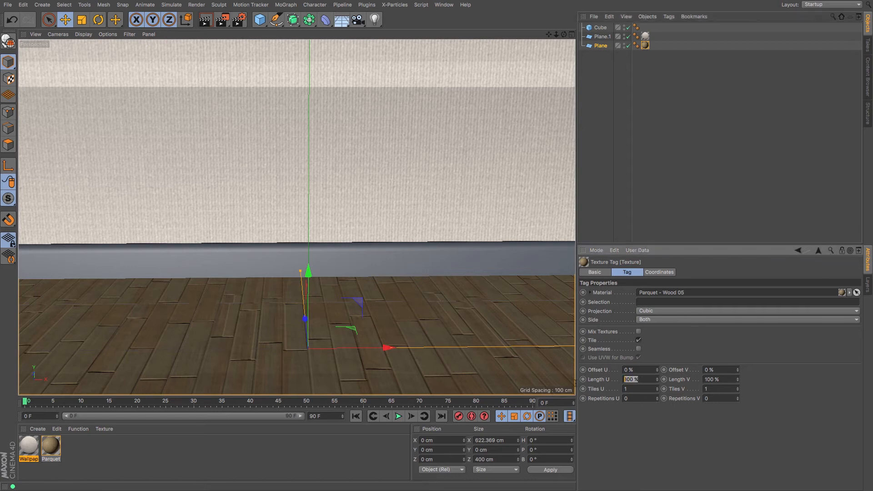
text(150)
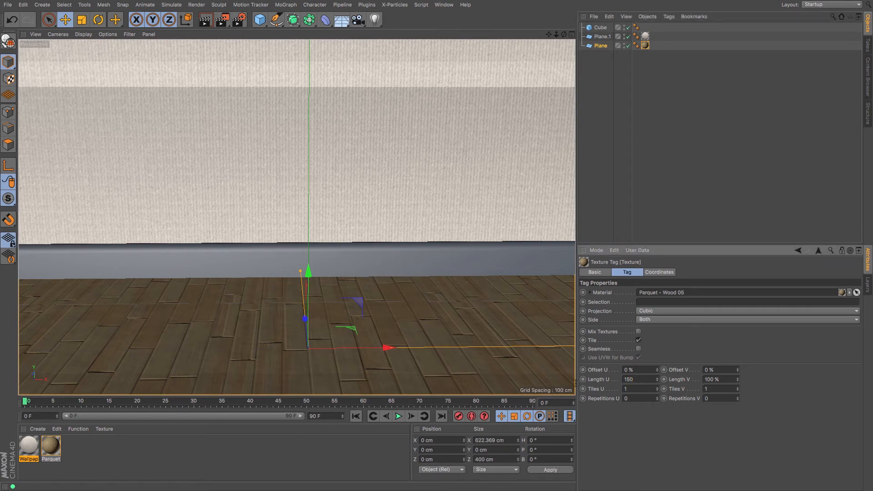
click(638, 380)
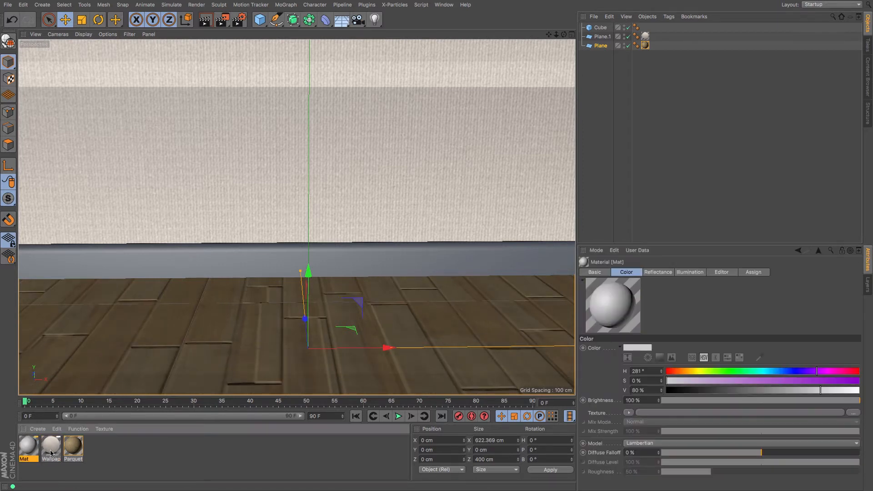
- Raise the Mat material's Specular Strength to 100% for the glossy skirting board
double_click(26, 448)
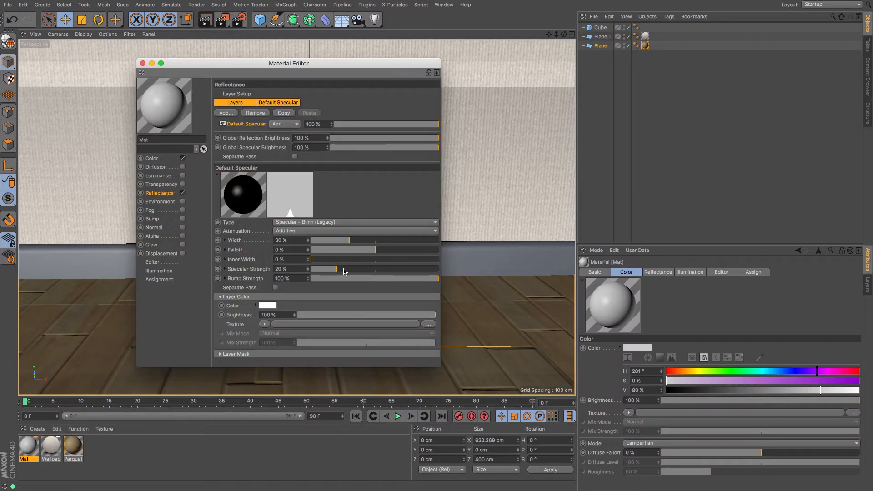
drag(333, 269, 437, 269)
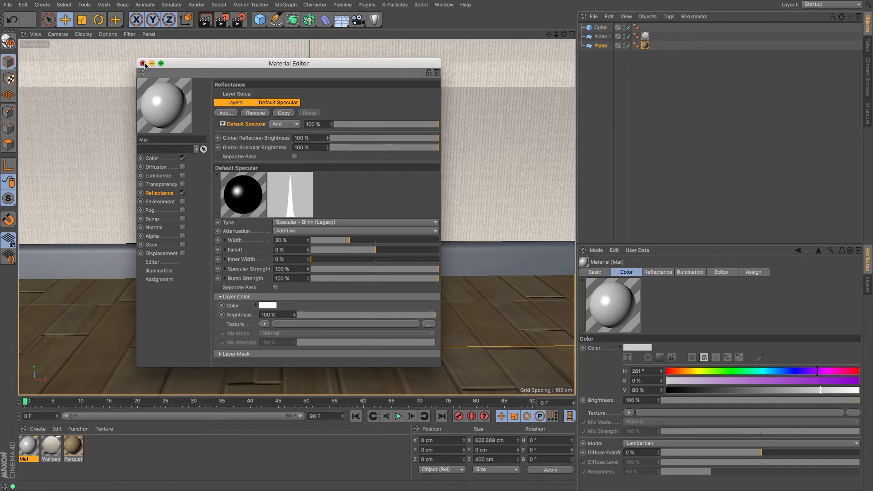
click(143, 63)
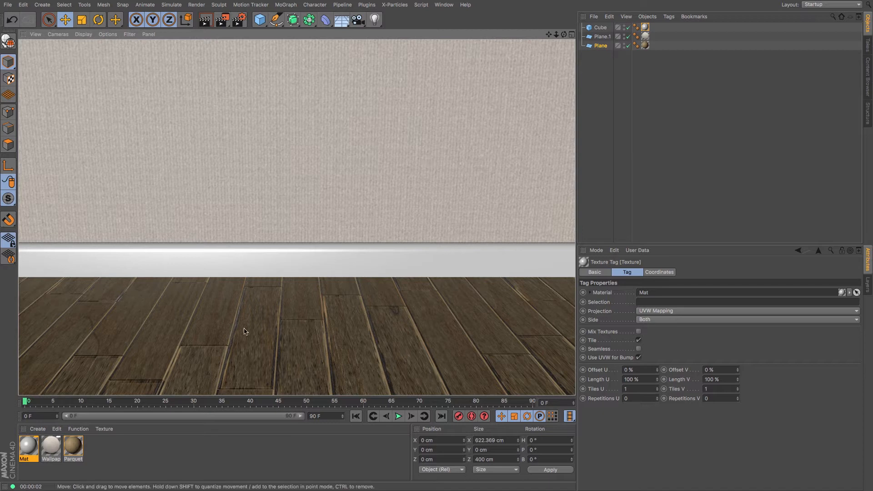
- Drop the Parquet material's bump strength to -28% and switch Bump off
double_click(73, 448)
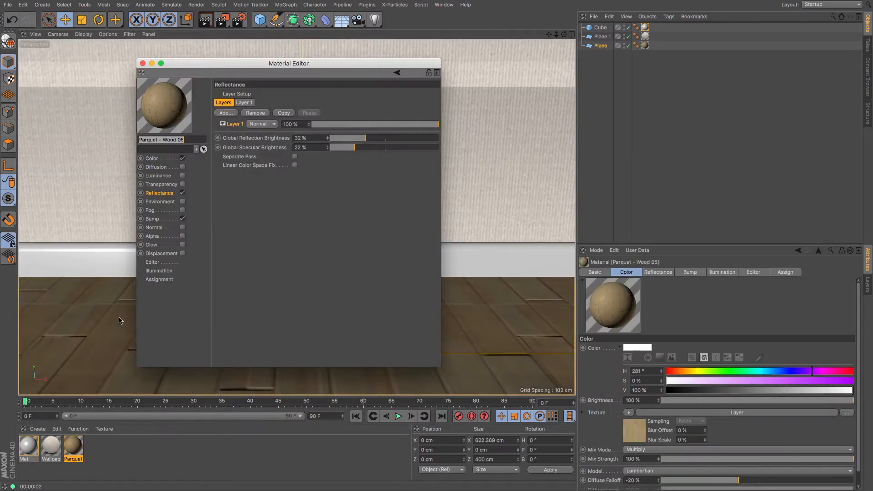
click(153, 219)
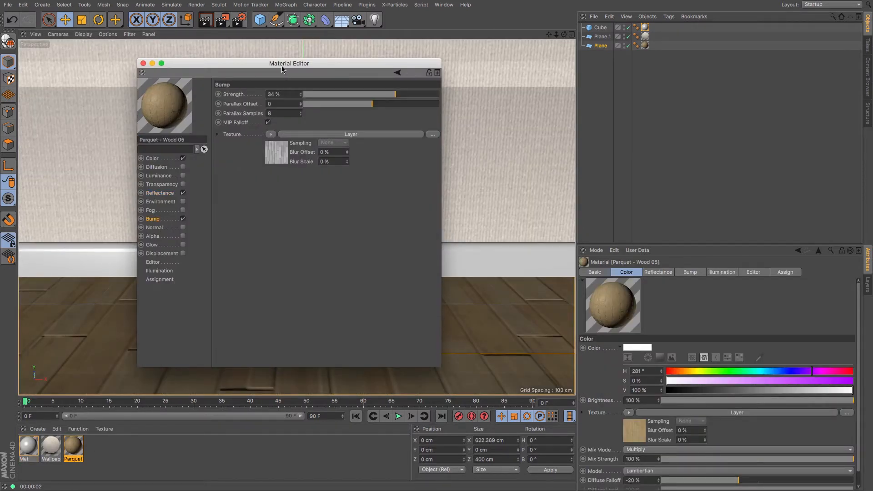
drag(289, 63, 545, 100)
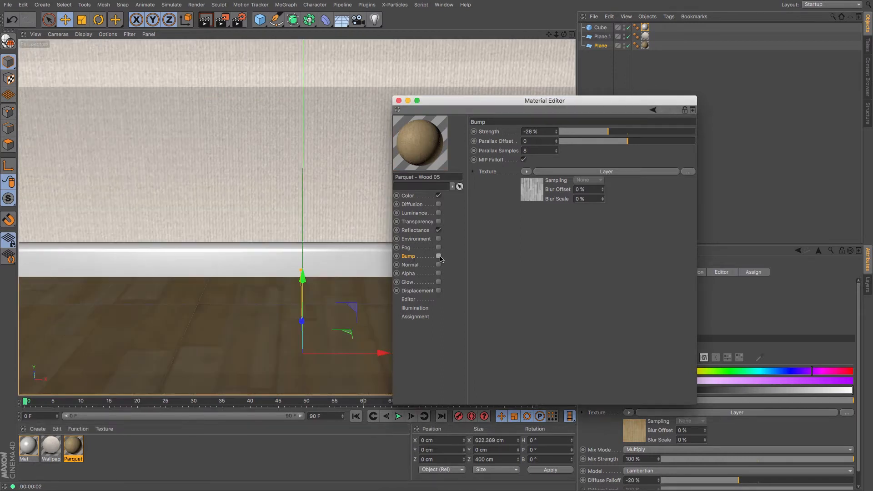
drag(545, 100, 667, 108)
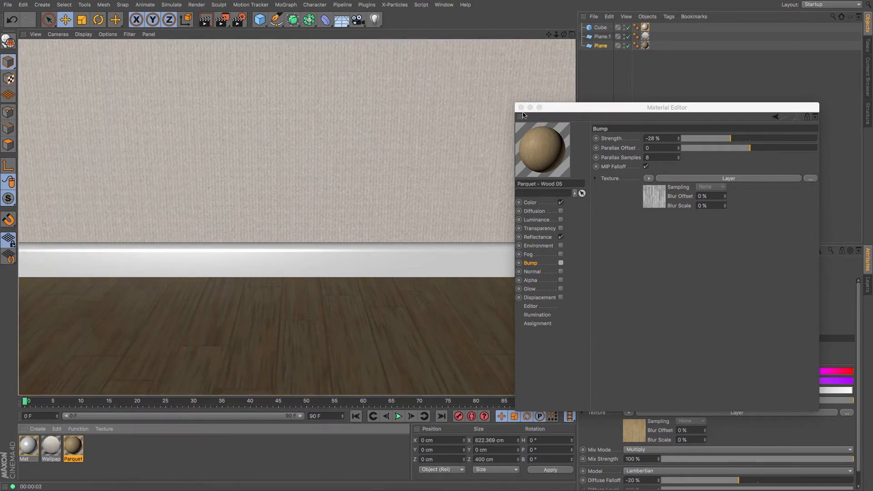
click(520, 107)
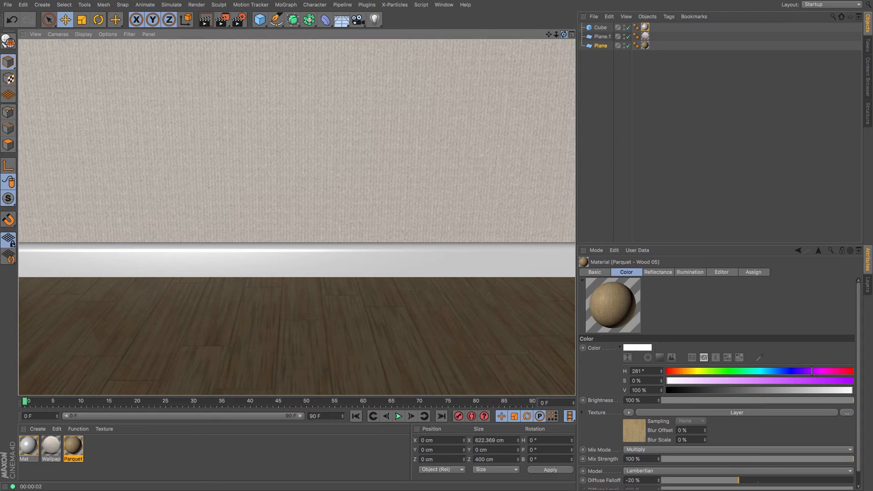
click(600, 45)
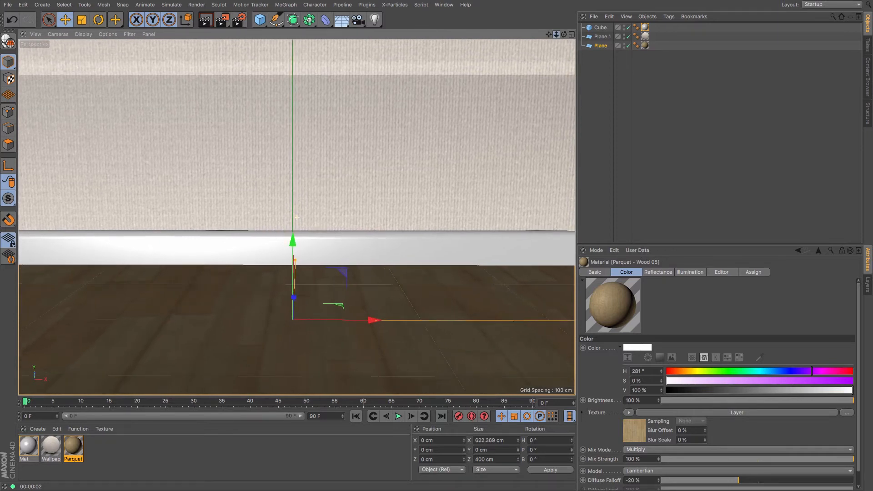
- Add a Sphere, shrink it to about 17.5 cm radius and set it on the floor
click(259, 20)
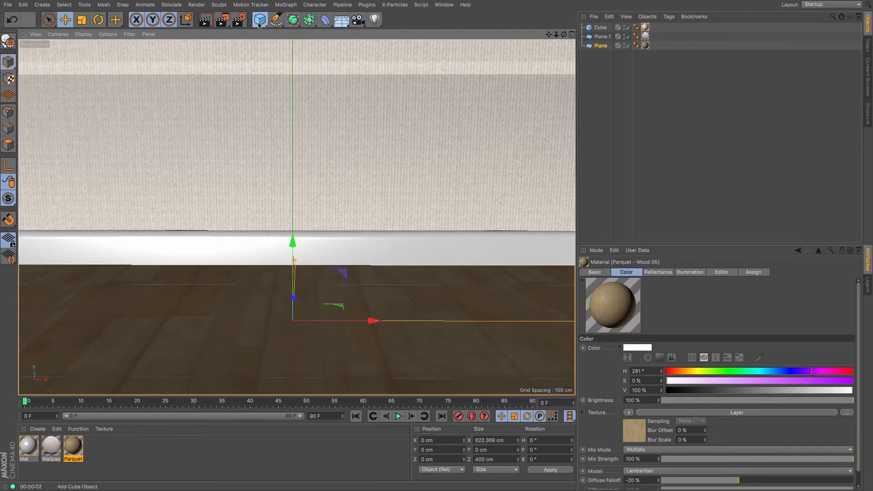
click(259, 19)
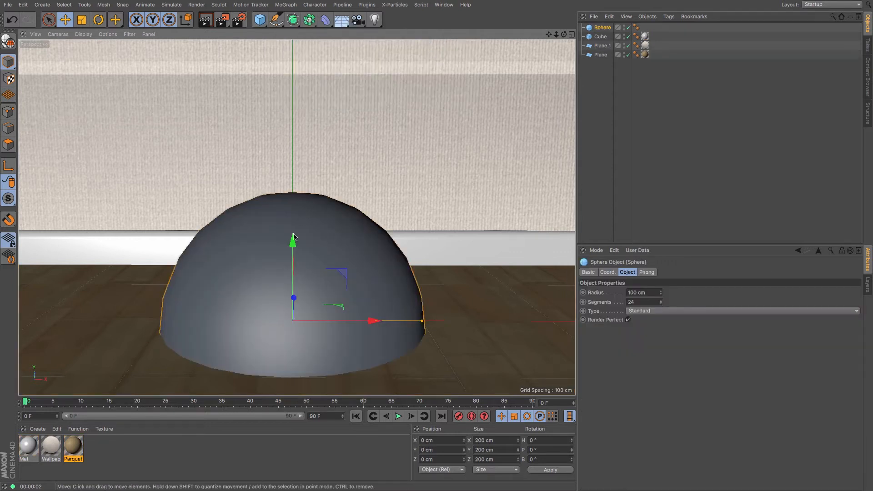
drag(294, 239, 294, 125)
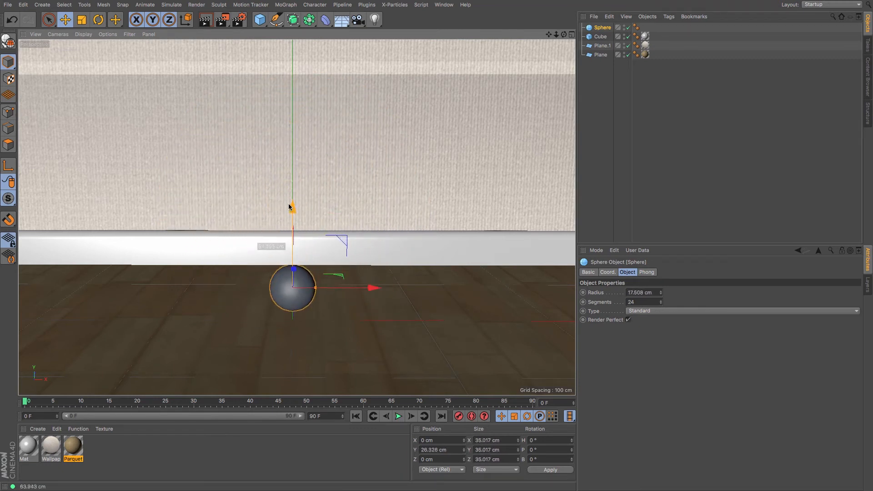
drag(289, 206, 292, 218)
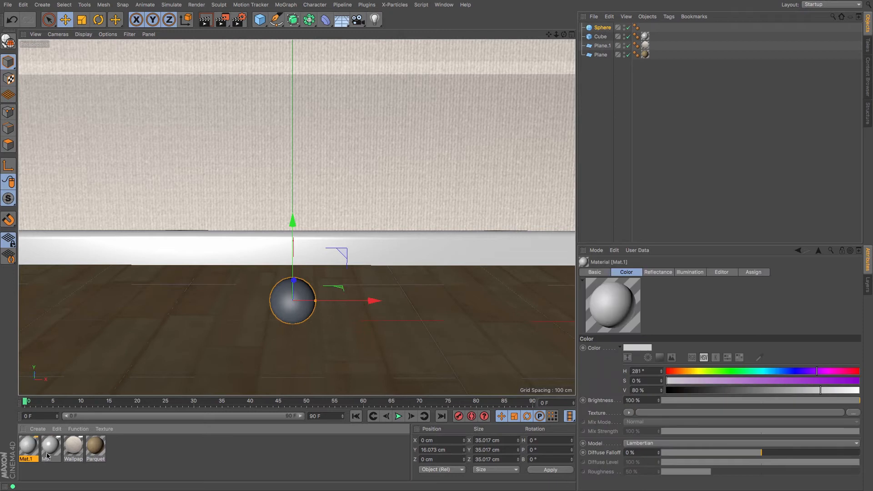
- Make Mat.1 pure red at full brightness
double_click(28, 447)
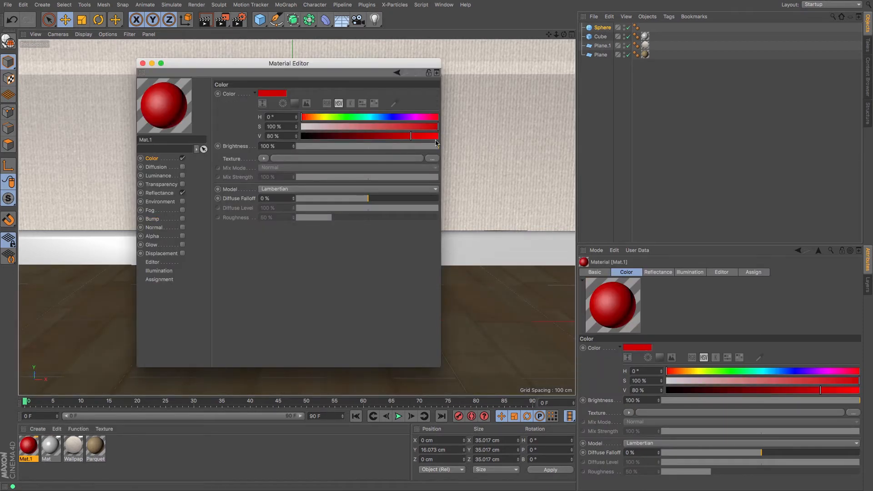
drag(410, 135, 437, 135)
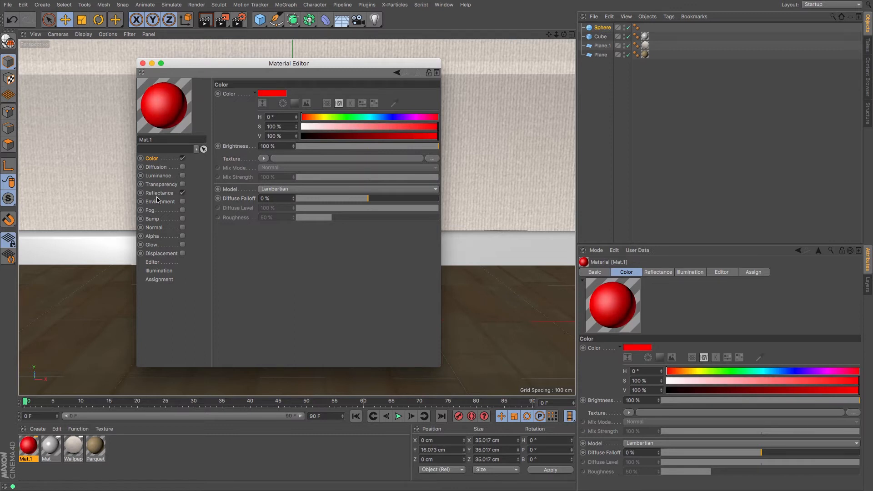
click(159, 192)
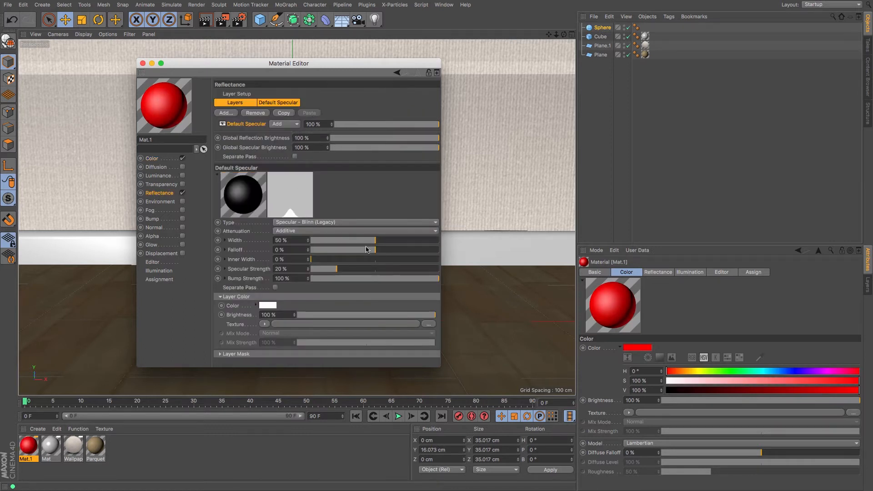
- Give Mat.1 a highlight of 64% width and 40% specular strength
drag(337, 269, 365, 269)
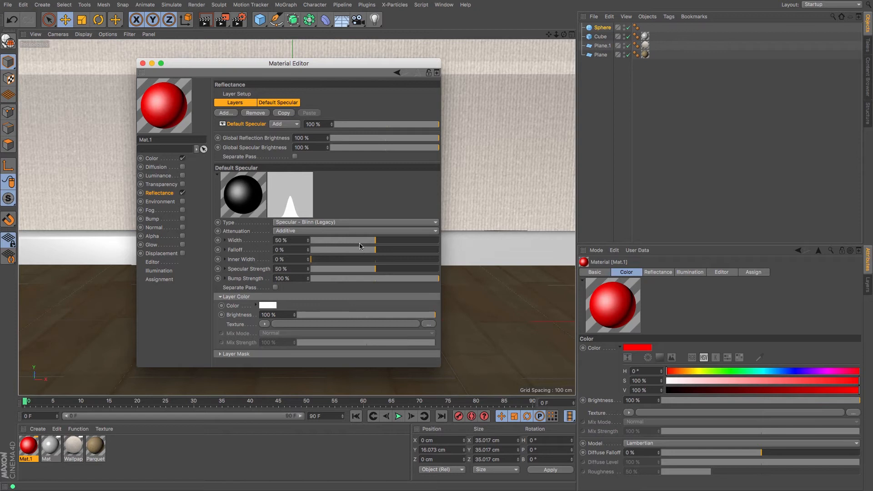
drag(359, 240, 404, 240)
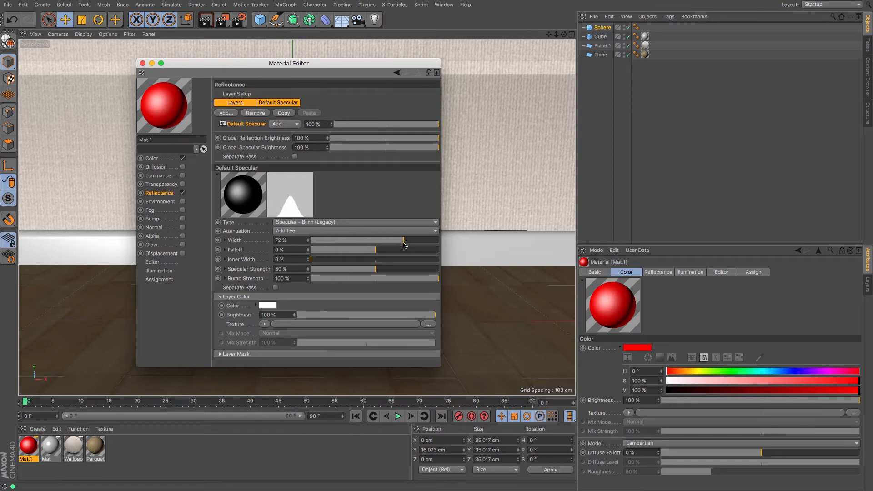
drag(403, 240, 396, 240)
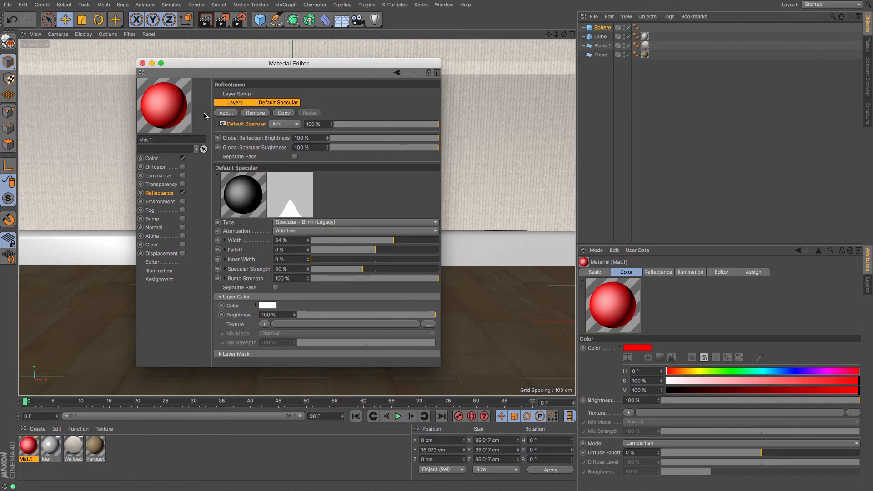
click(143, 63)
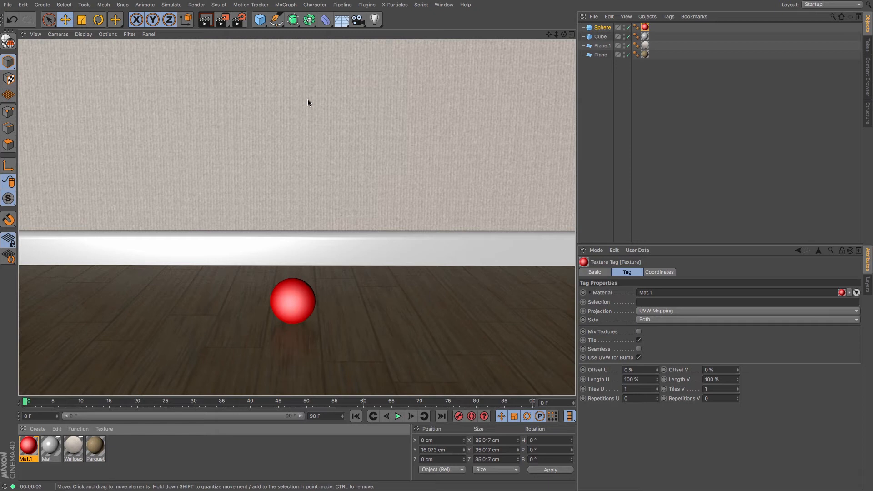
- Add a Physical Sky and rotate its heading to -21.53° to change the sun direction
click(340, 20)
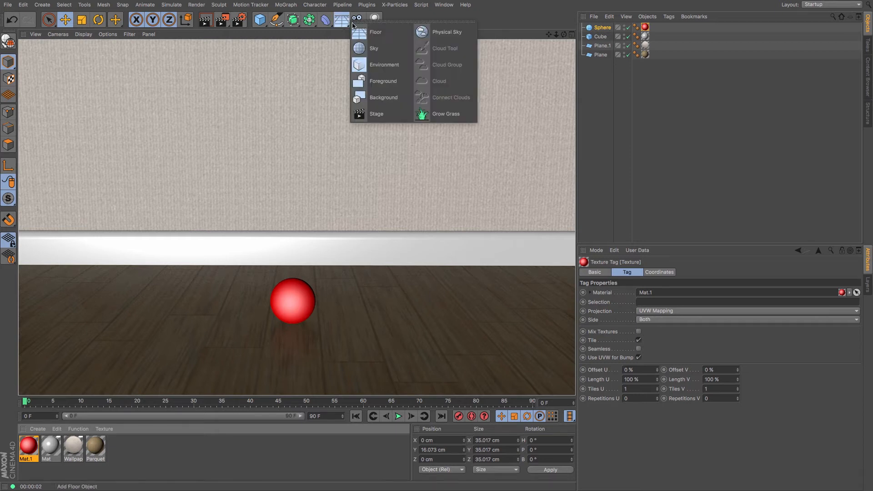
click(447, 32)
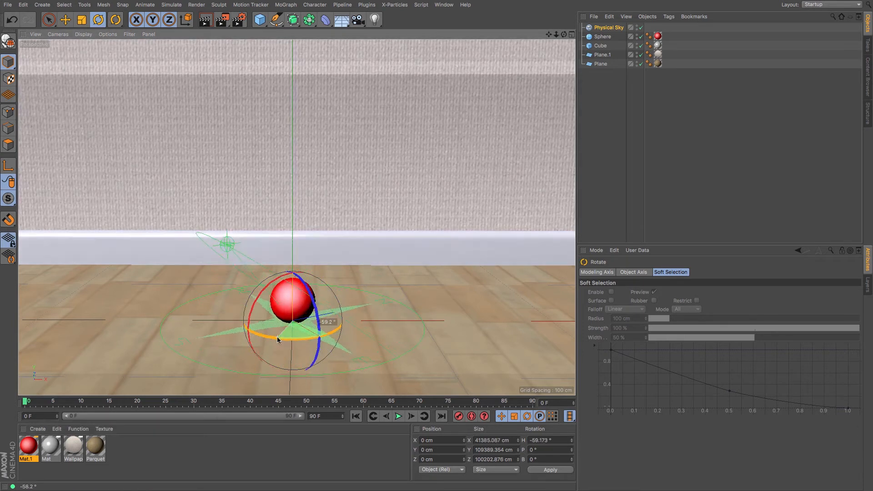
drag(278, 339, 312, 341)
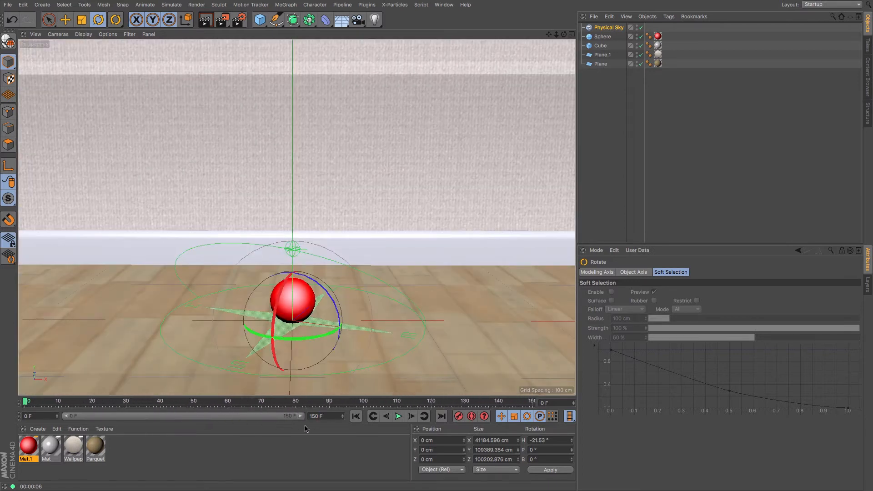
click(602, 36)
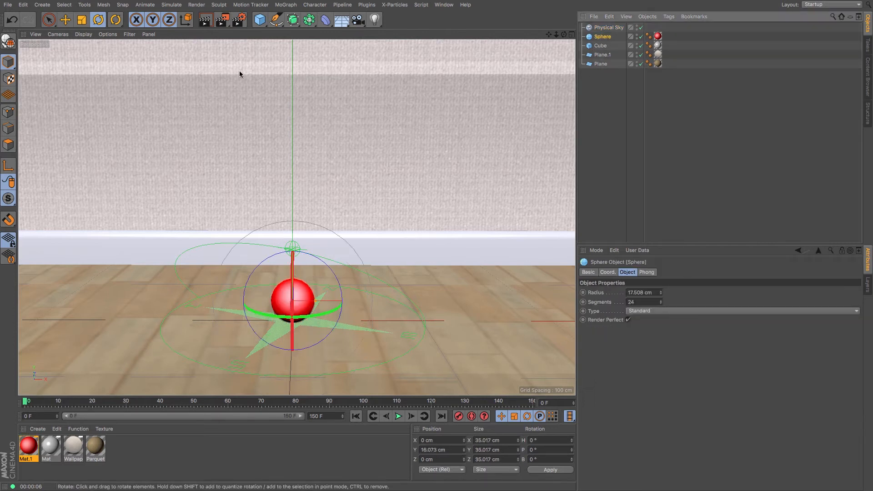
click(66, 20)
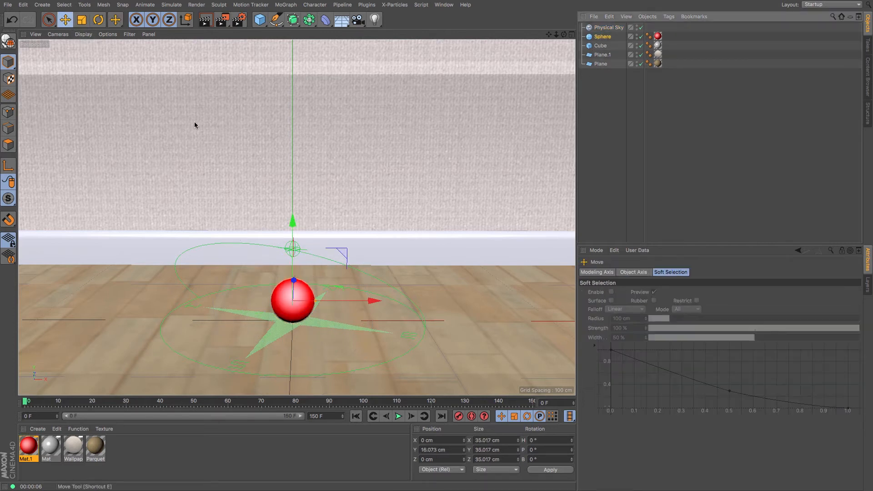
click(136, 20)
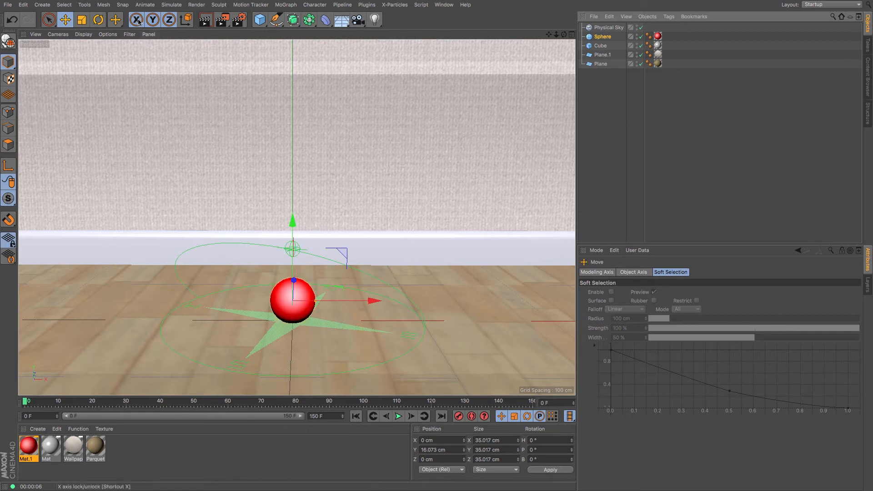
click(136, 19)
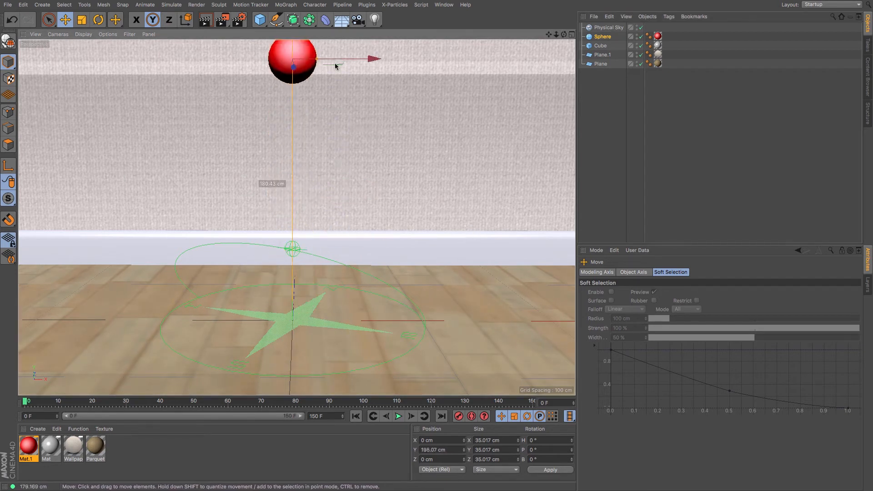
drag(292, 61, 292, 200)
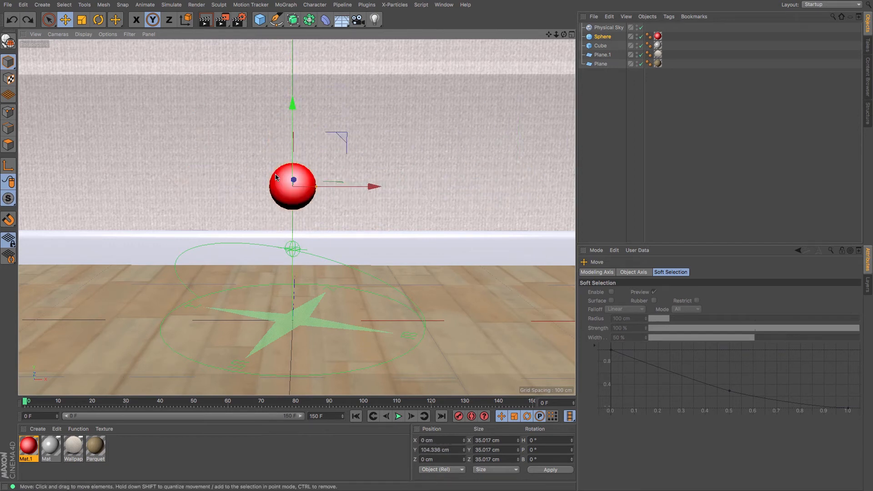
drag(292, 178, 292, 281)
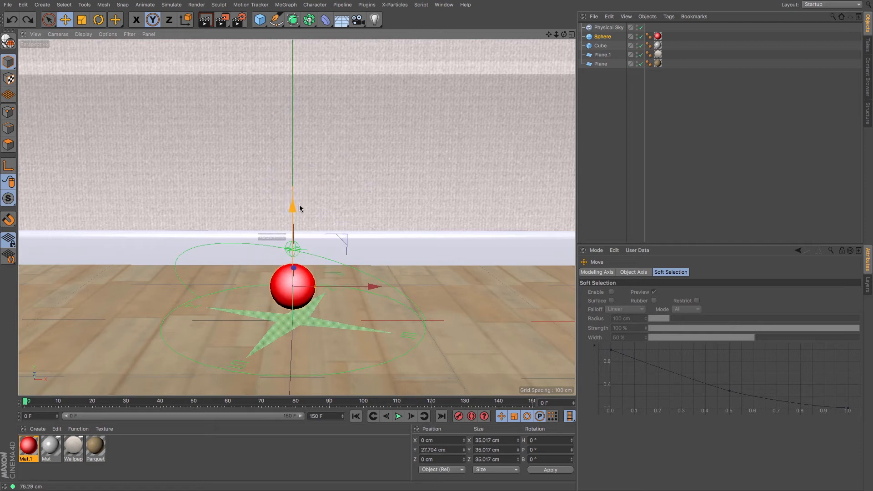
drag(292, 206, 292, 216)
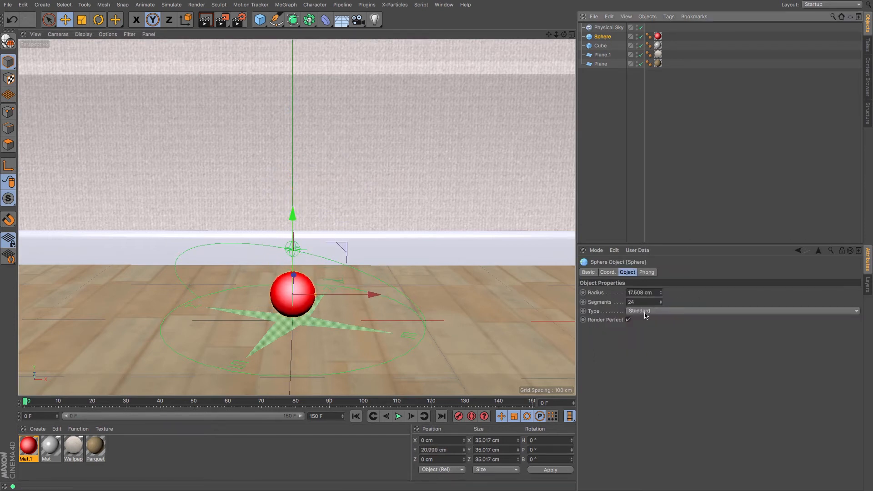
click(640, 292)
text(20)
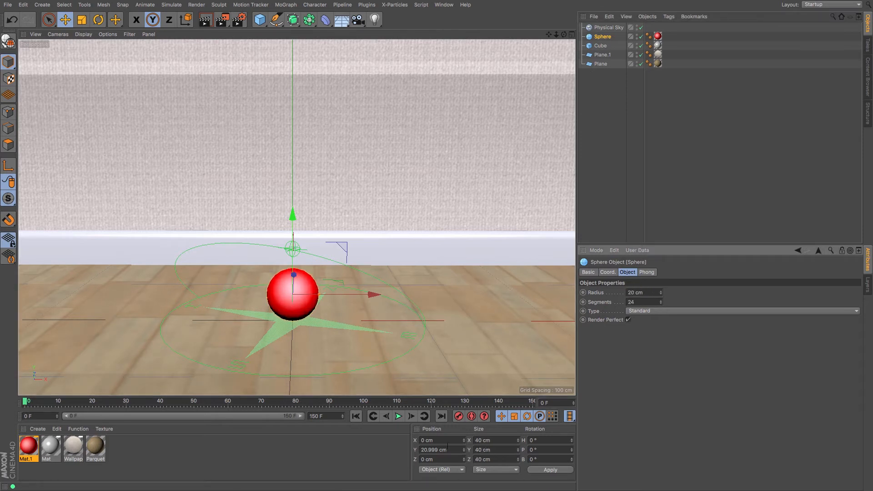
click(437, 449)
text(20)
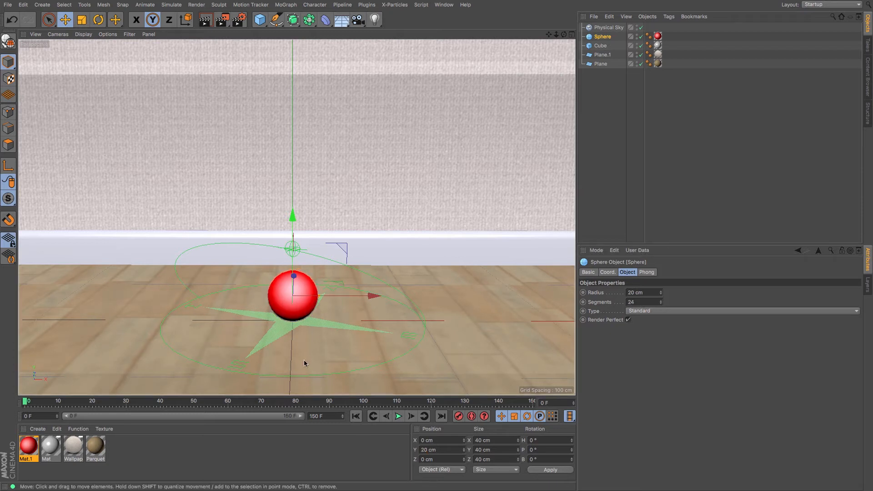
mouse_move(289, 332)
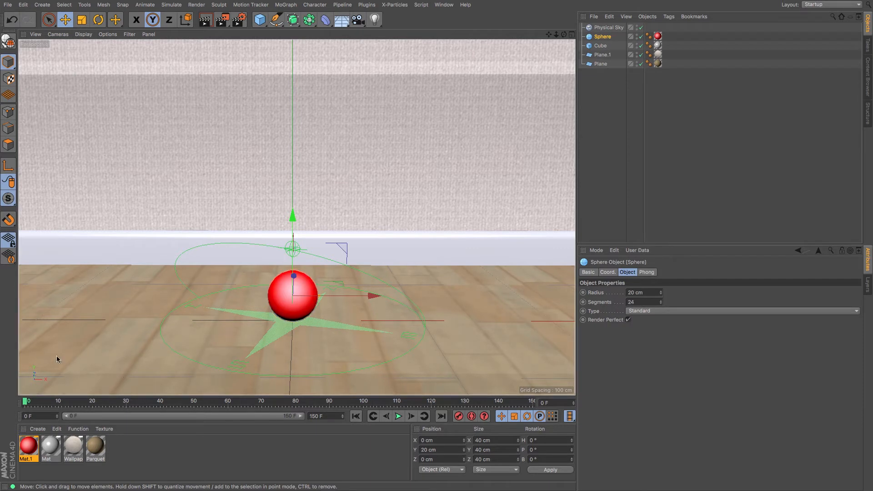
mouse_move(339, 343)
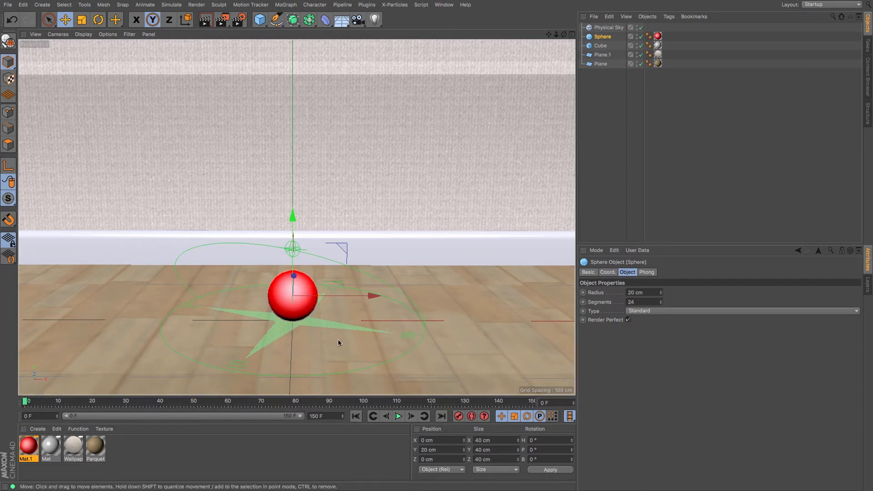
mouse_move(317, 368)
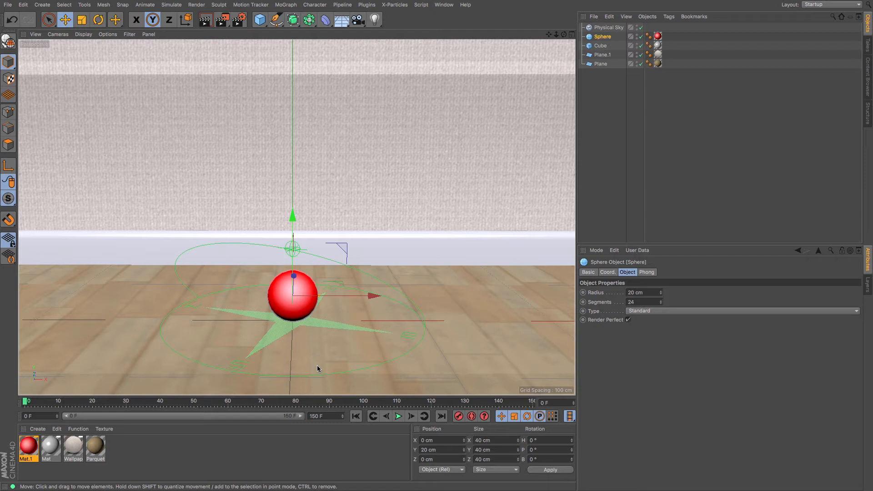
- Key the ball's height at successive bounce frames up to about 68, each peak lower than the last
drag(292, 276, 292, 100)
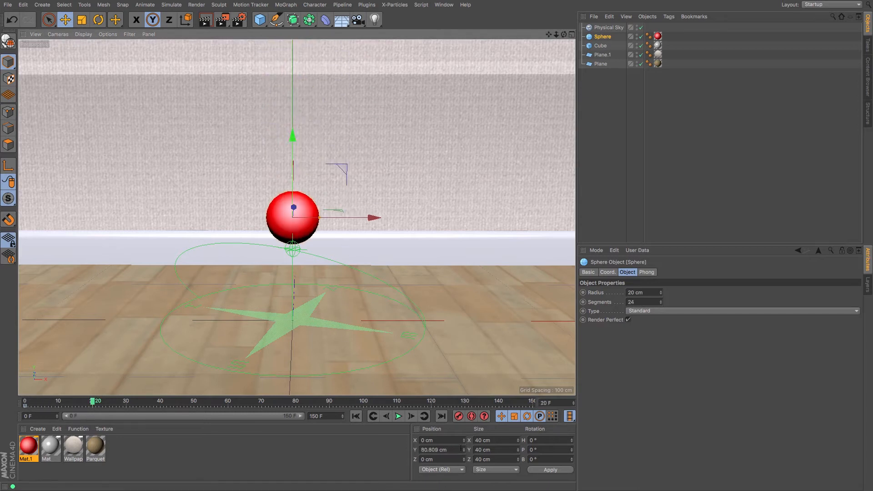
drag(292, 136, 292, 217)
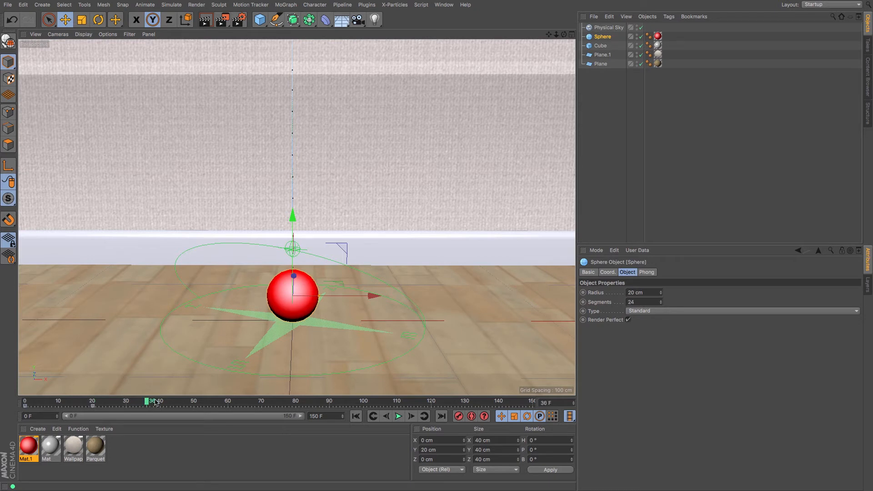
drag(294, 299, 294, 192)
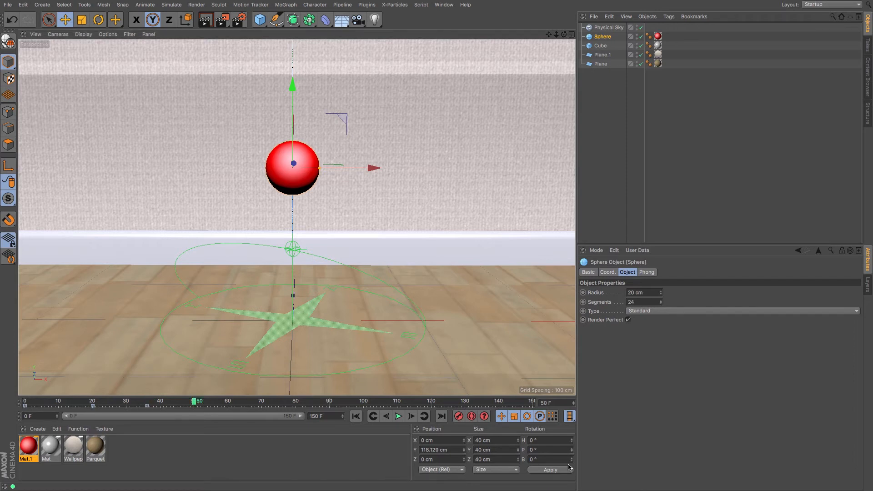
click(441, 449)
text(20)
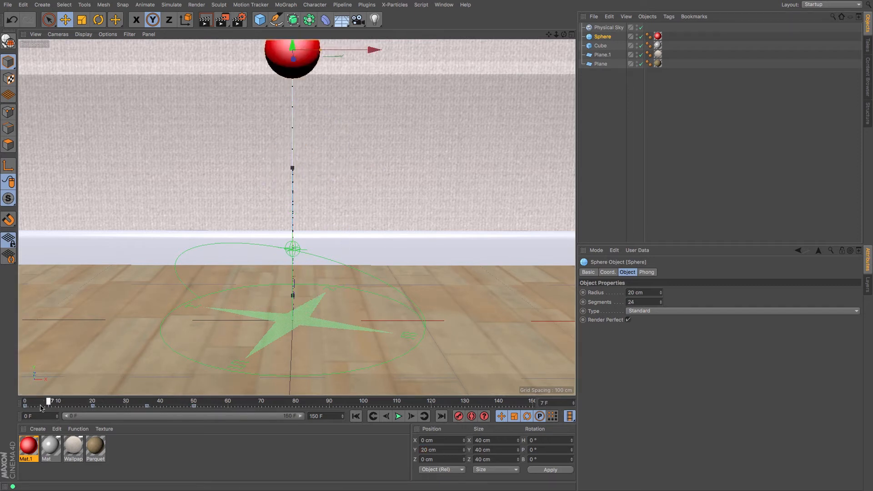
drag(49, 400, 222, 401)
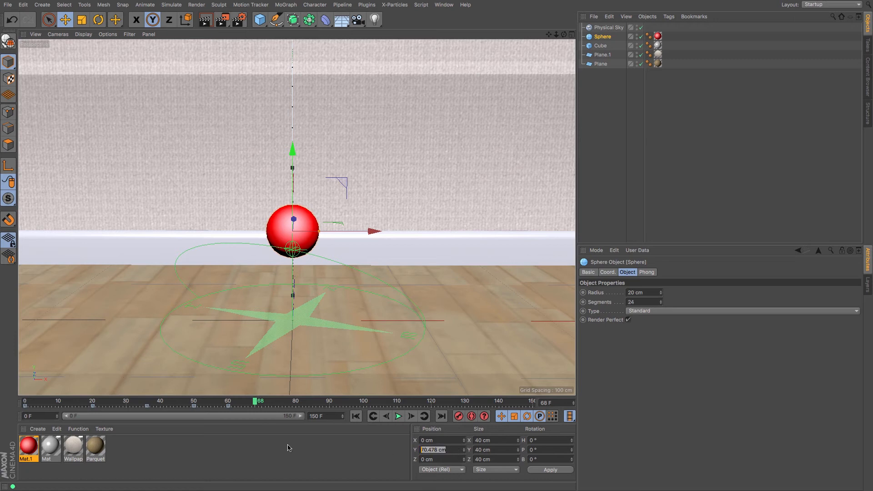
- Confirm the 20 cm floor height, return to frame 0 at 235 cm, and scrub to check bounces settle by frame 85
click(459, 416)
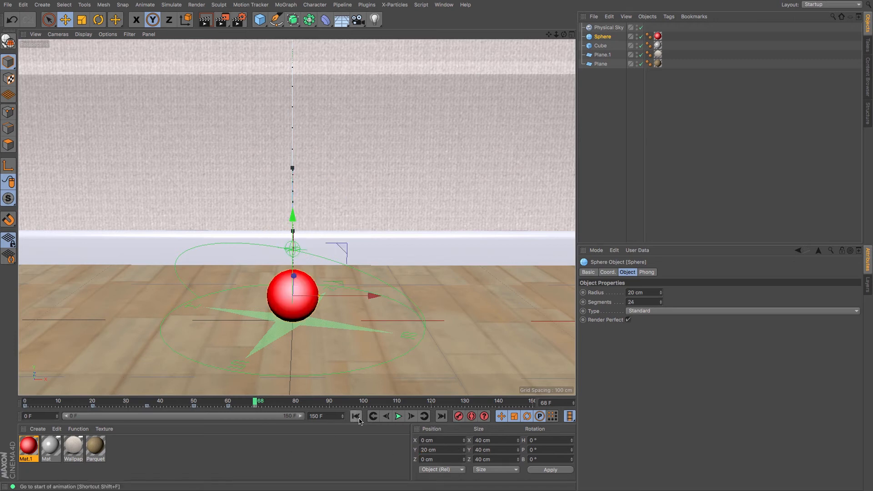
click(399, 416)
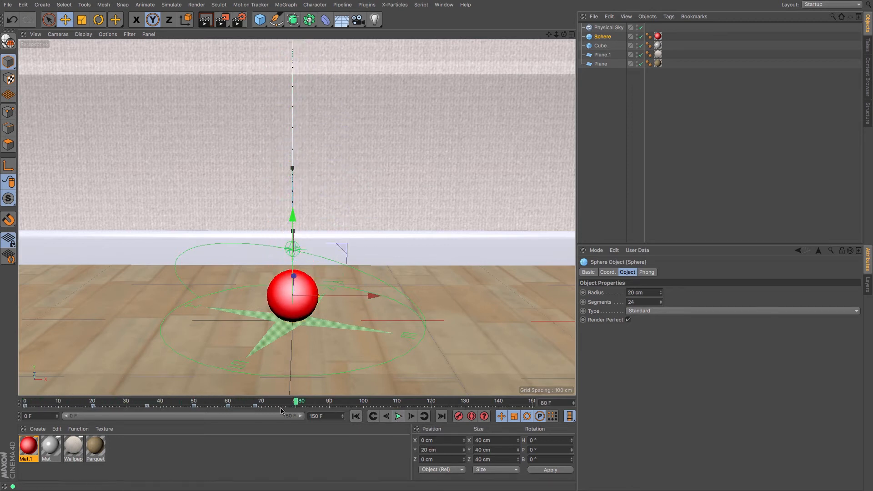
drag(297, 401, 278, 401)
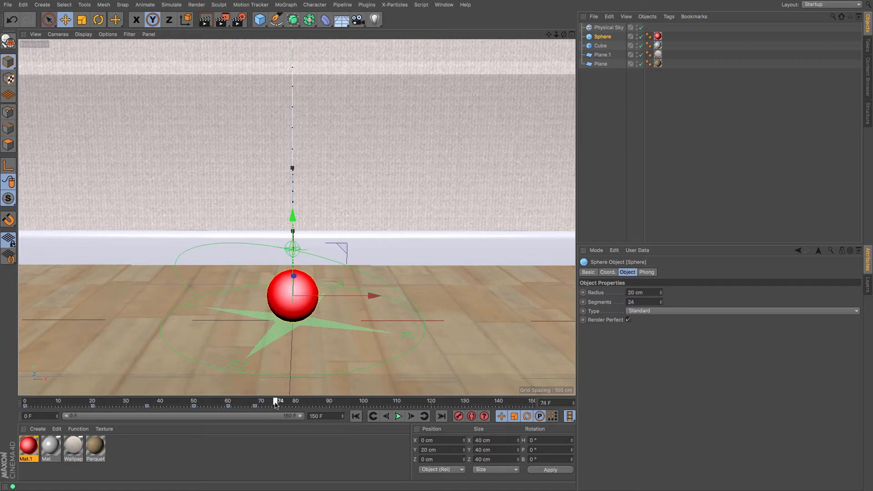
drag(292, 214, 292, 197)
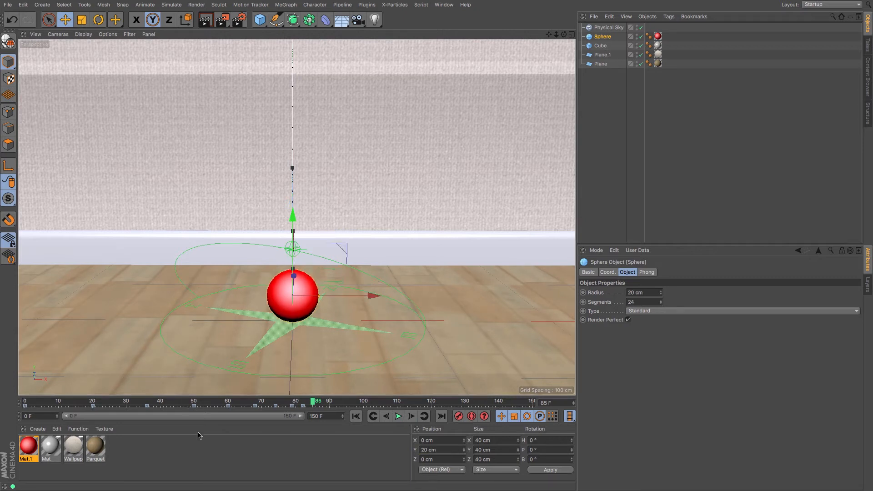
mouse_move(458, 416)
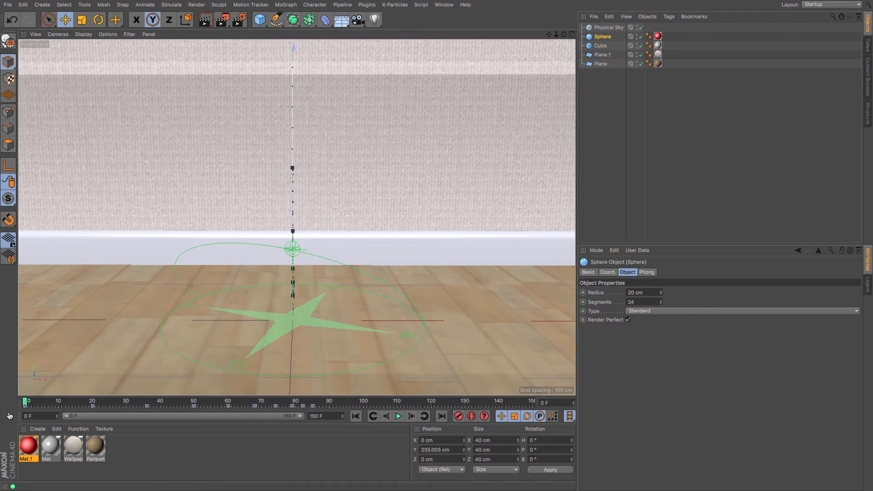
- Deselect the ball and play the bounce animation back, stopping at frame 108
click(610, 97)
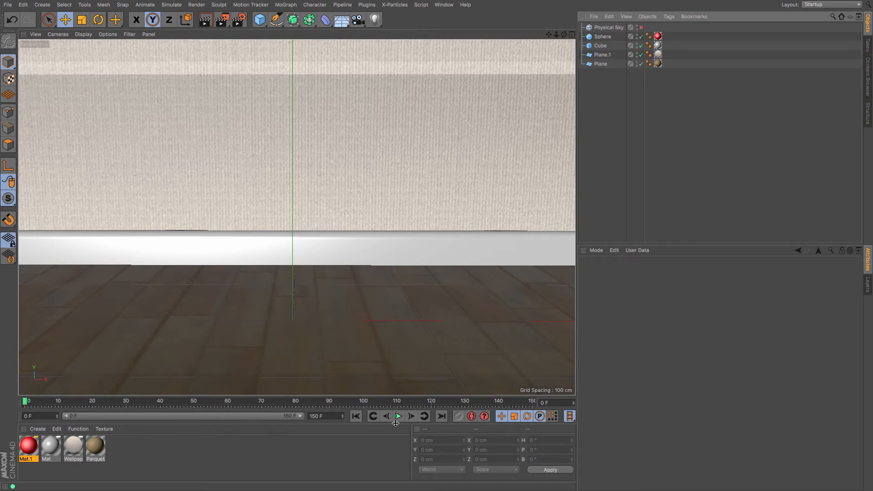
click(398, 415)
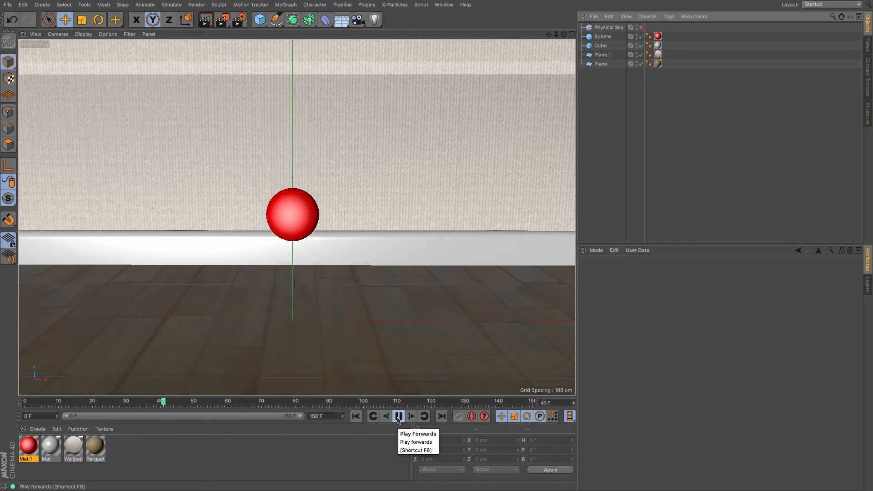
click(397, 416)
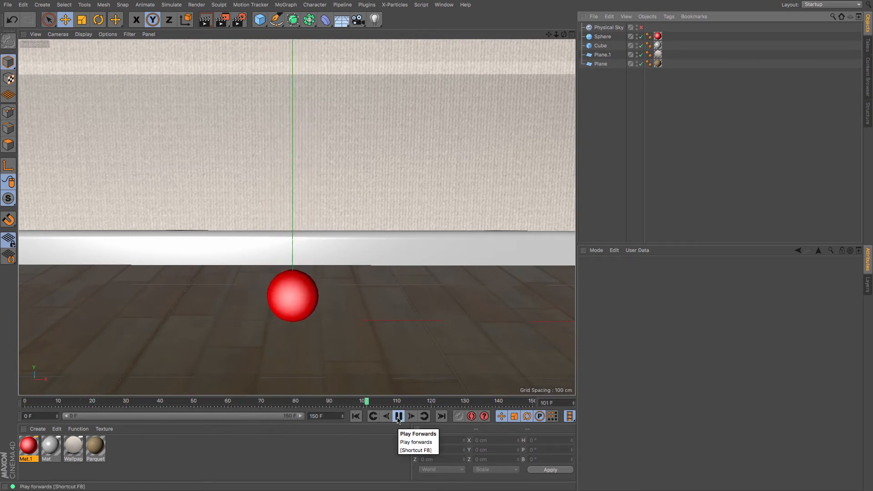
click(399, 415)
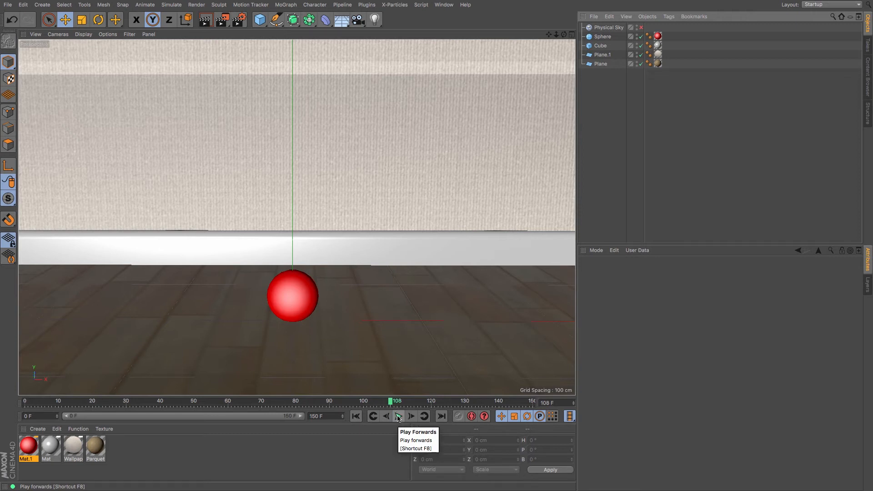
click(397, 415)
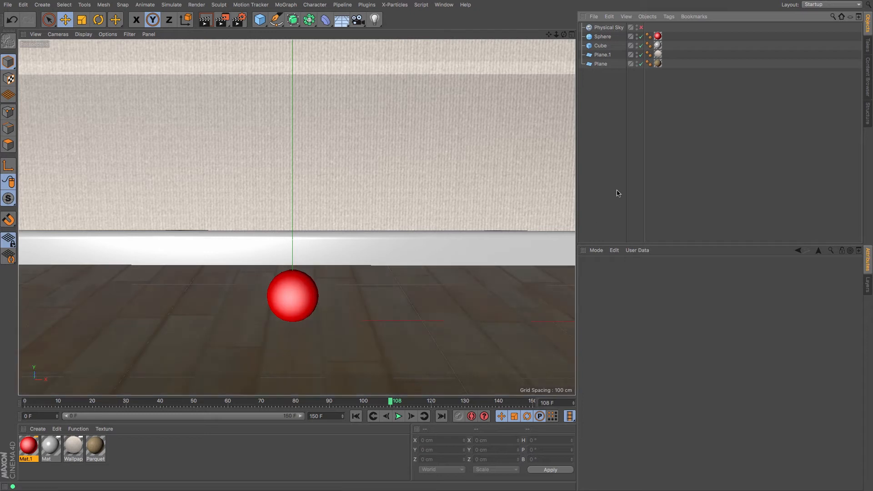
mouse_move(512, 401)
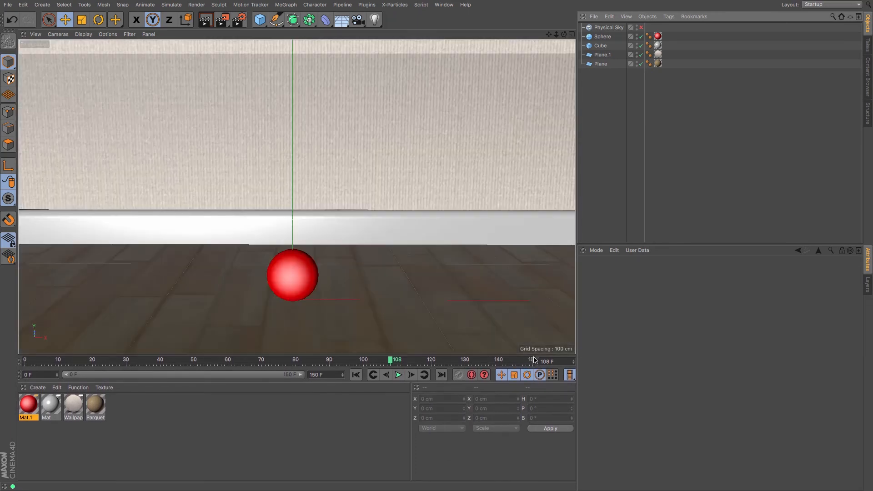
click(829, 4)
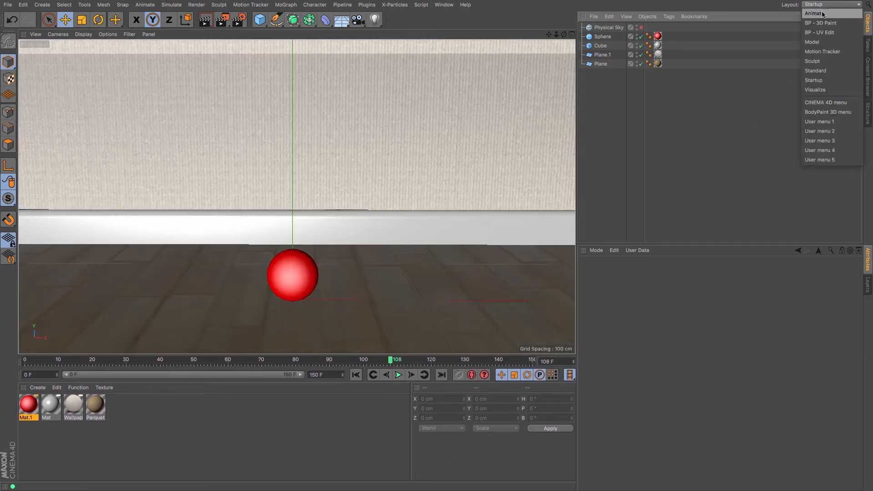
- Switch the interface to the Animate layout showing the sphere's dope sheet
click(813, 13)
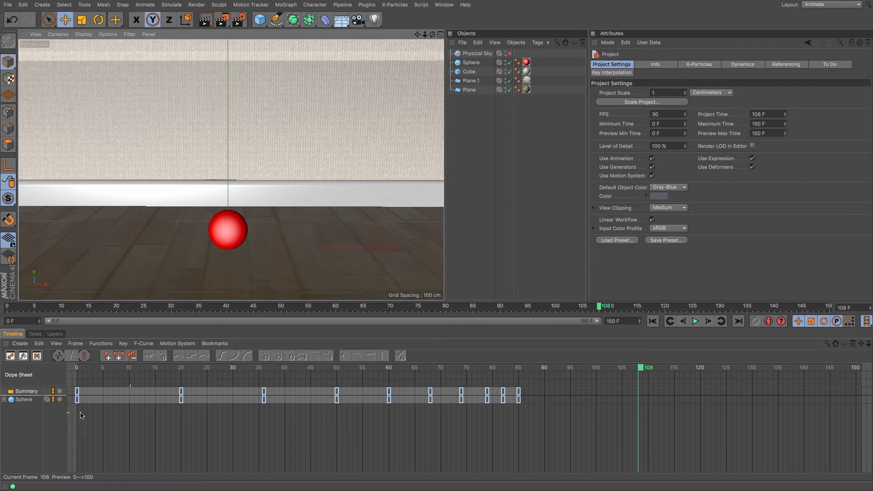
mouse_move(9, 356)
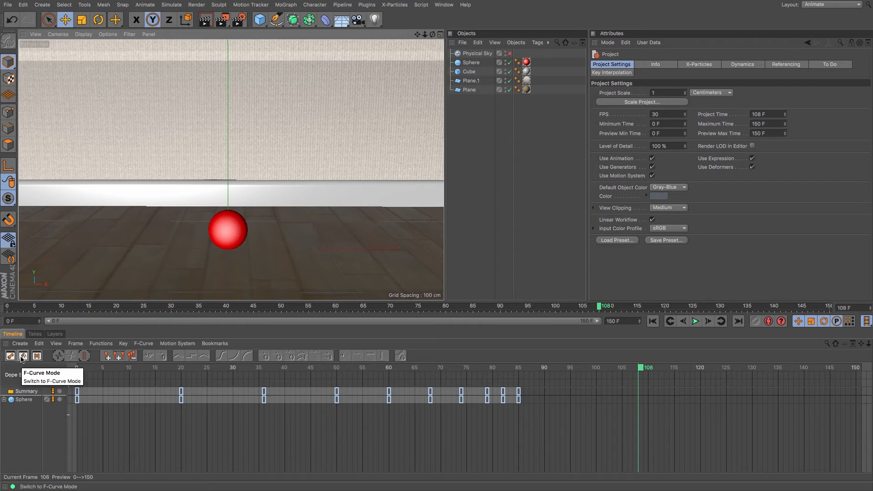
- Show the sphere's height curve in F-Curve mode with its position, scale and rotation tracks expanded
click(23, 355)
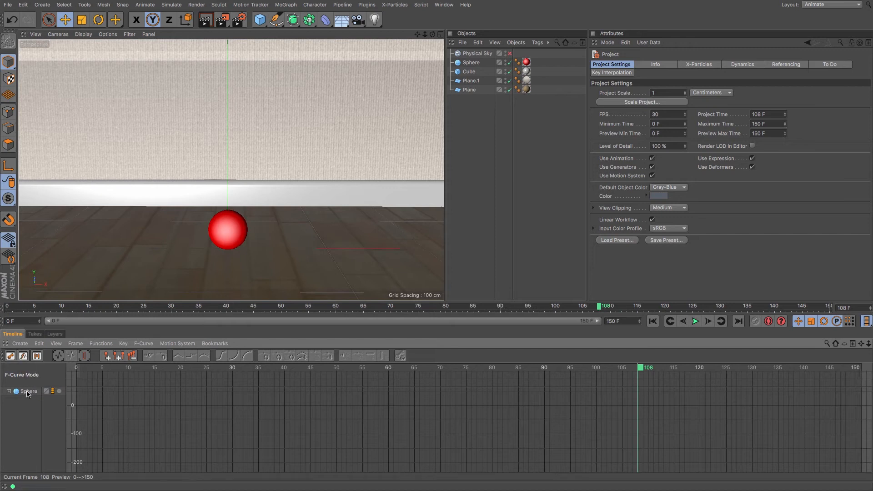
click(29, 391)
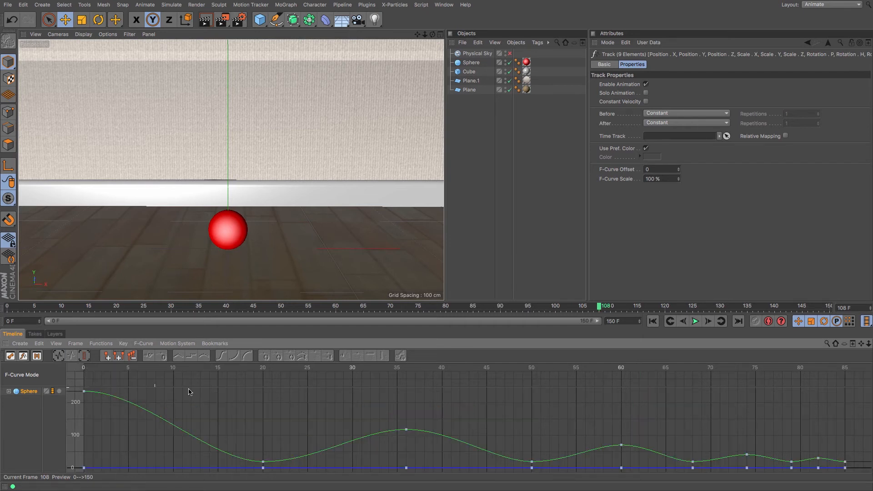
mouse_move(709, 458)
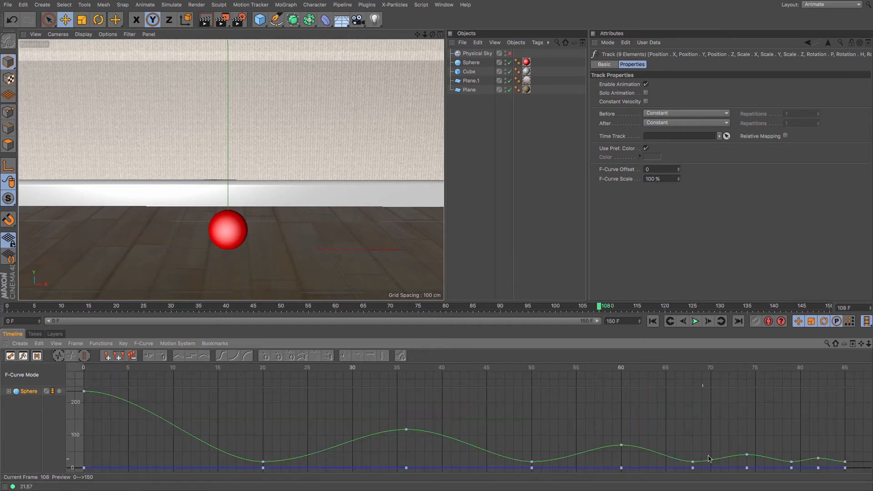
mouse_move(234, 400)
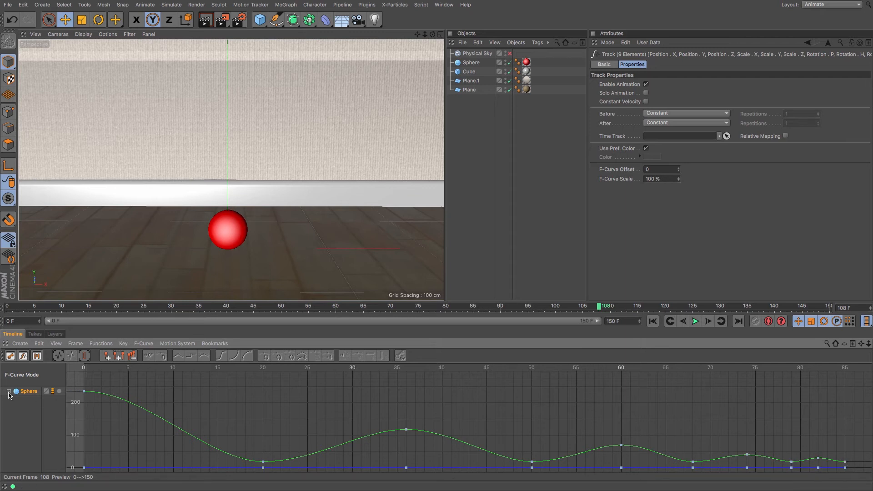
click(9, 391)
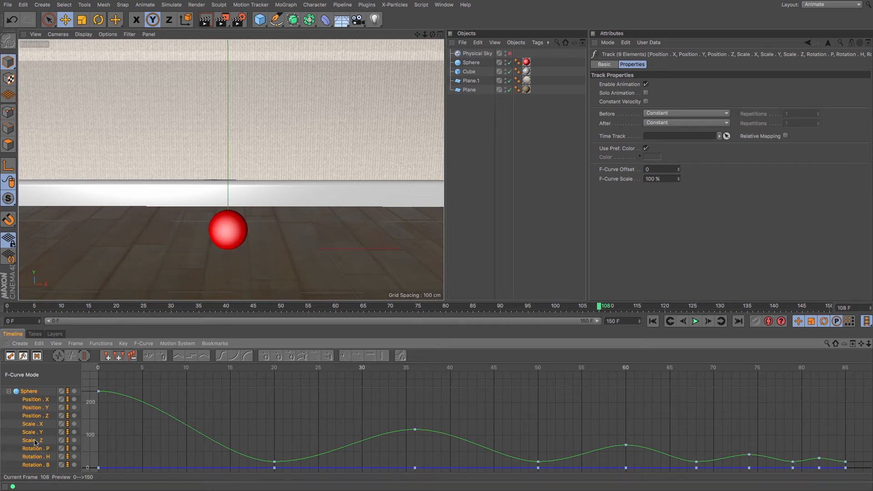
- Delete the sphere's Scale, Rotation and Position X tracks, keeping Position Y and Z
click(33, 424)
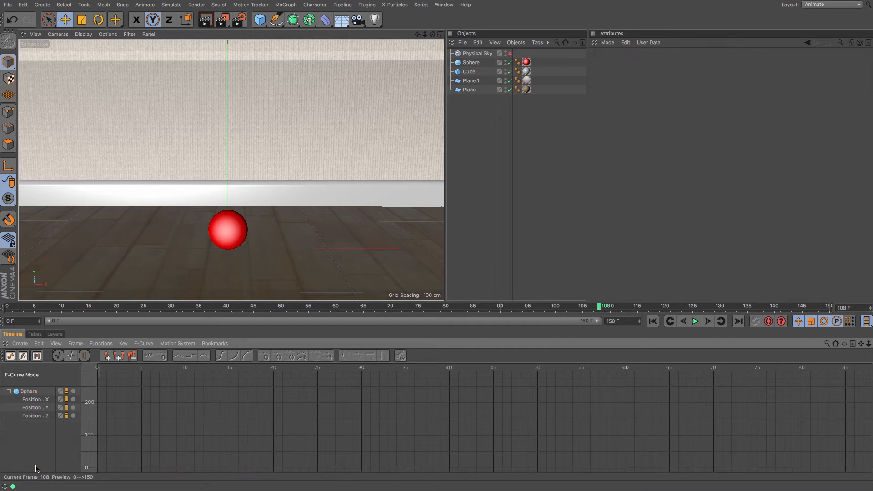
click(28, 391)
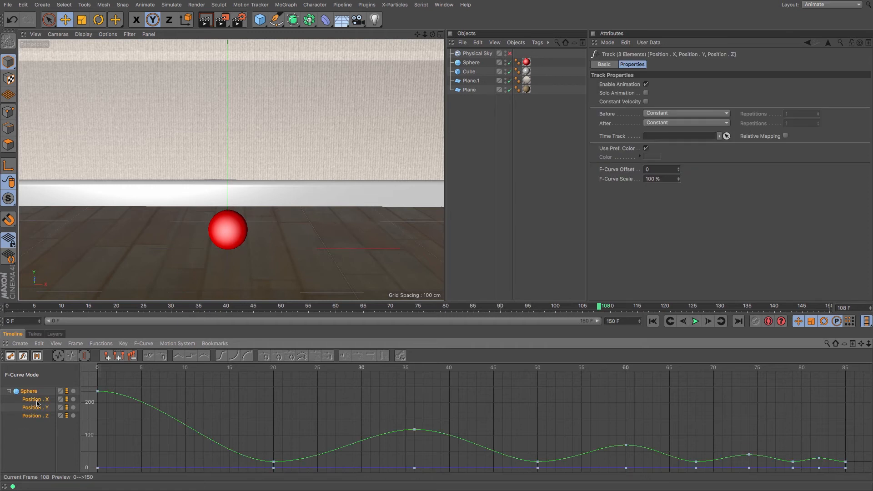
click(36, 399)
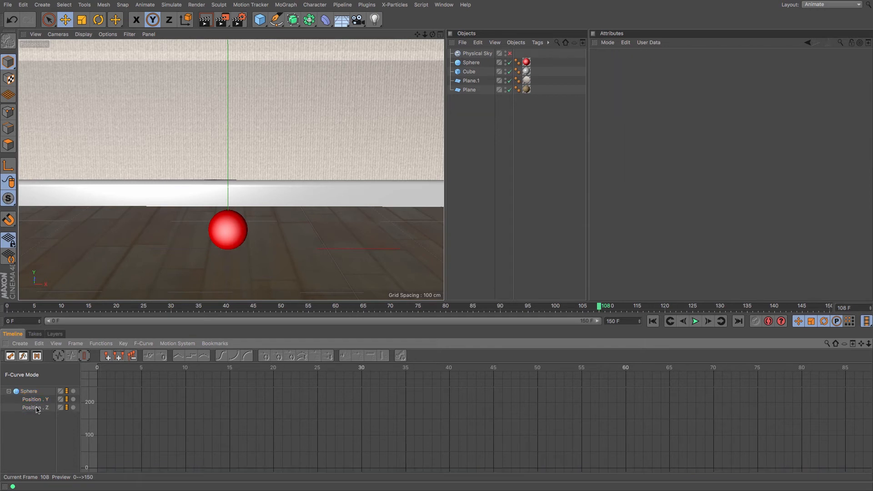
click(36, 399)
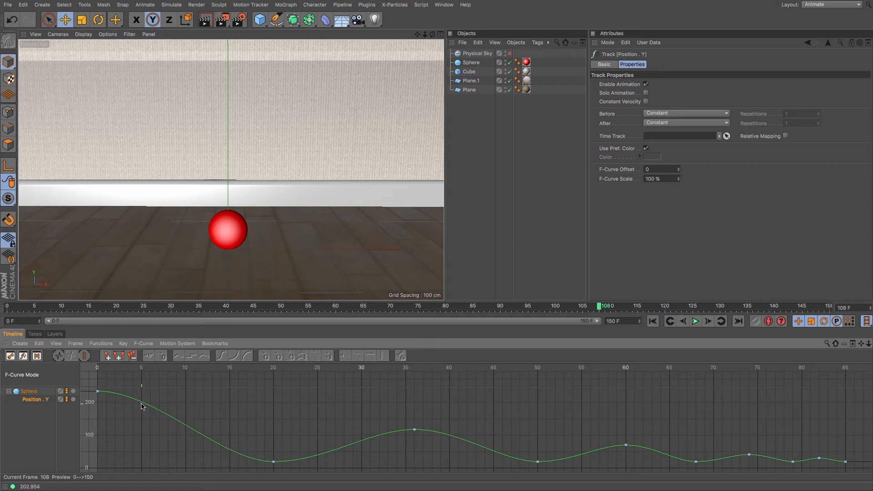
mouse_move(150, 411)
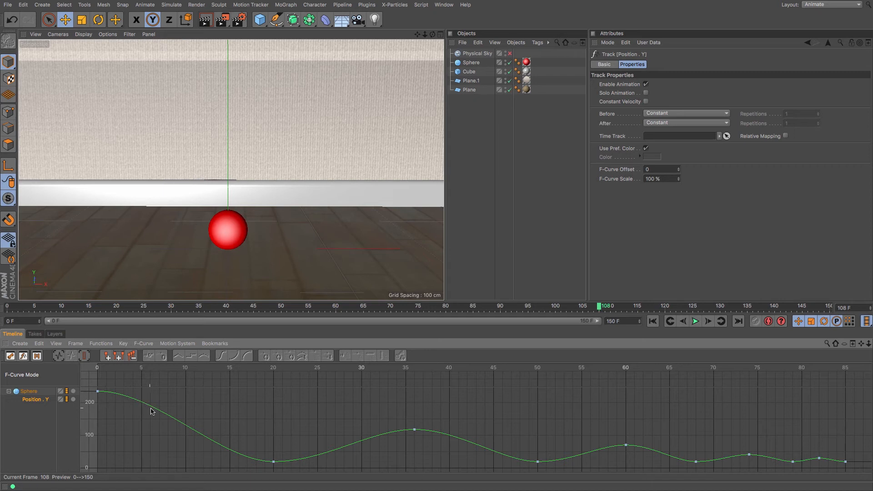
mouse_move(390, 440)
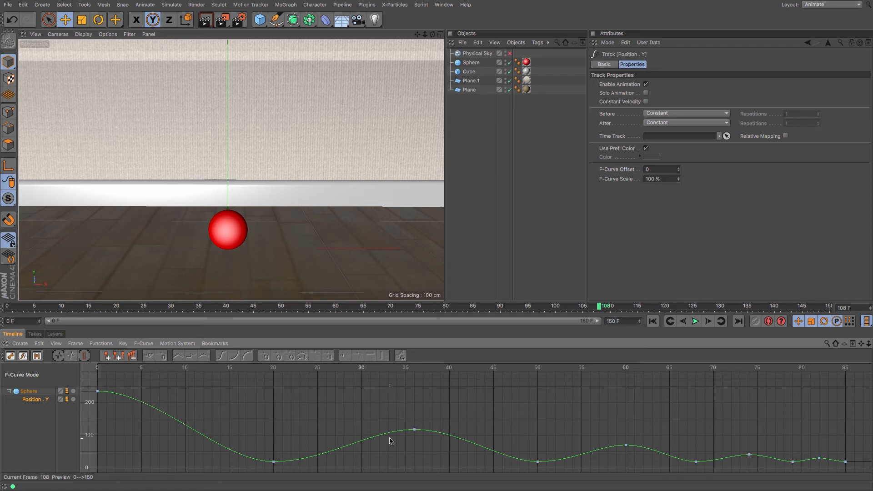
mouse_move(708, 460)
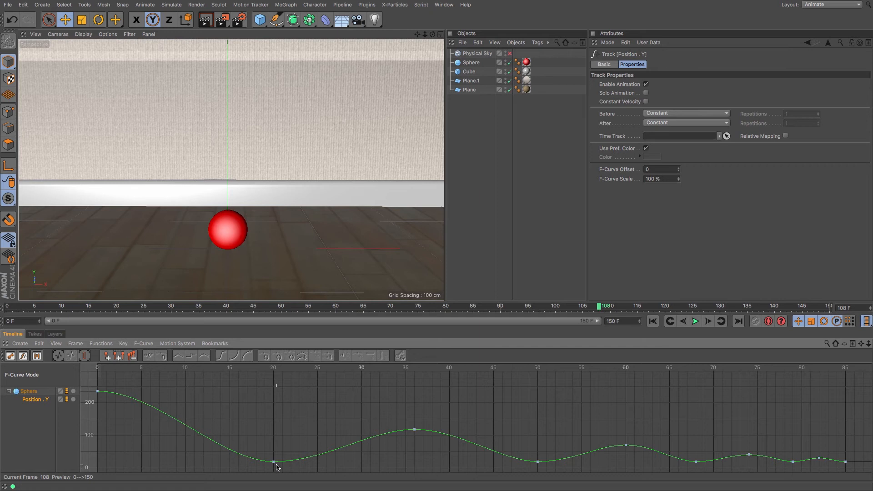
mouse_move(288, 466)
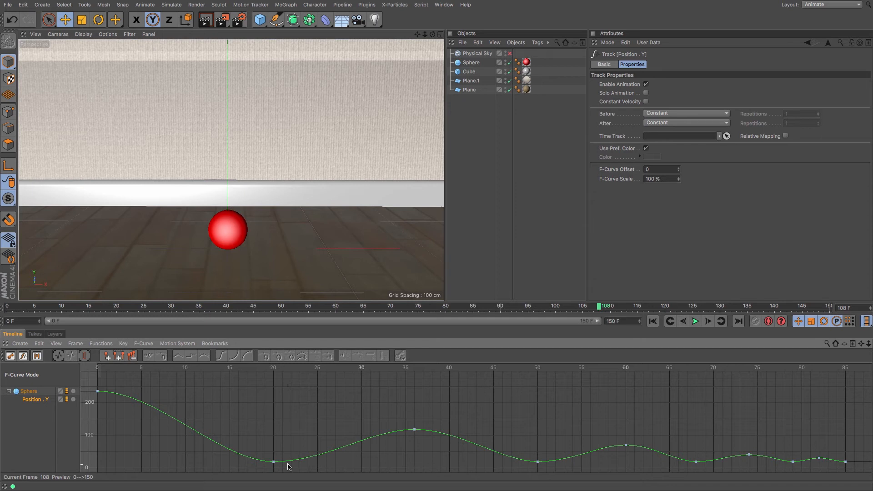
mouse_move(355, 348)
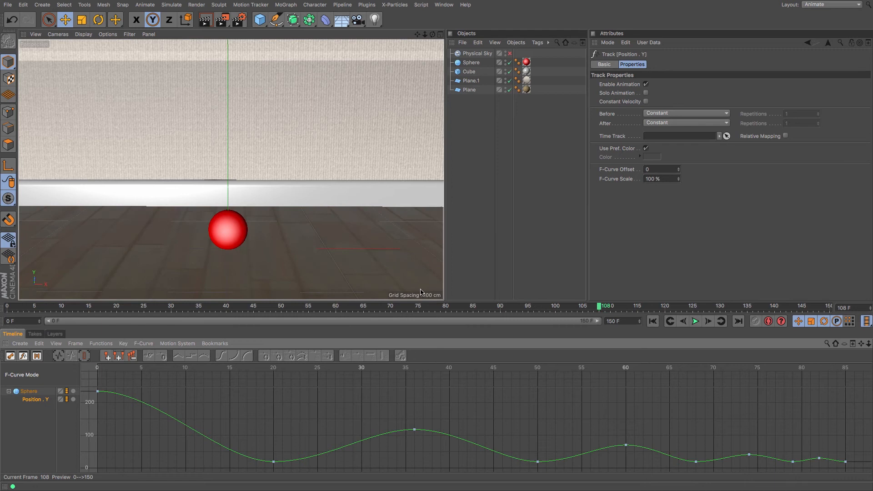
mouse_move(401, 328)
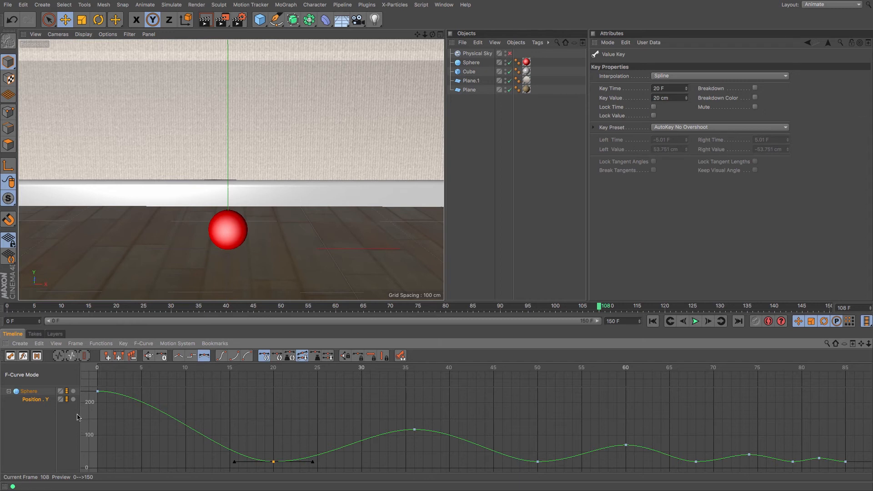
mouse_move(413, 441)
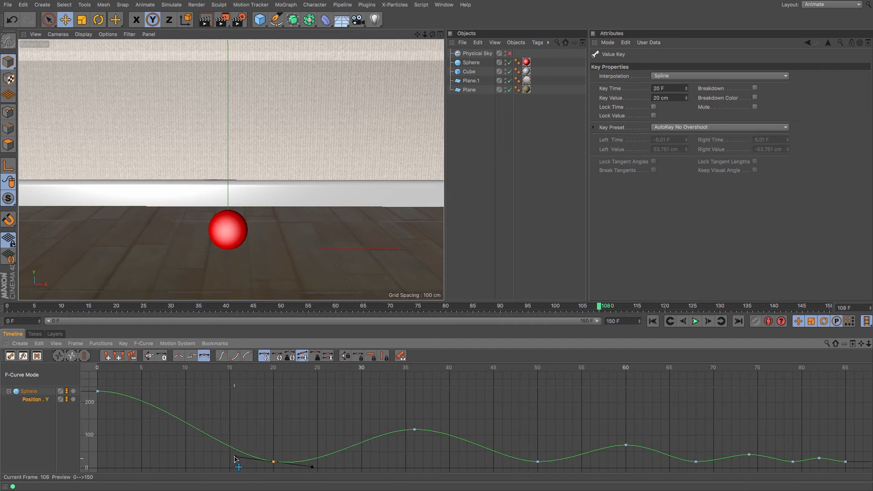
drag(233, 460, 270, 420)
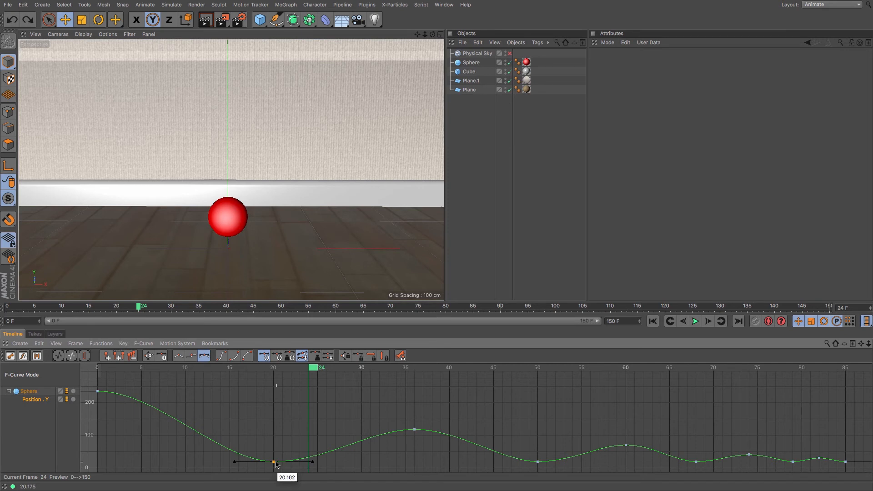
- Break the tangents of the first bounce's floor key at frame 20
right_click(276, 463)
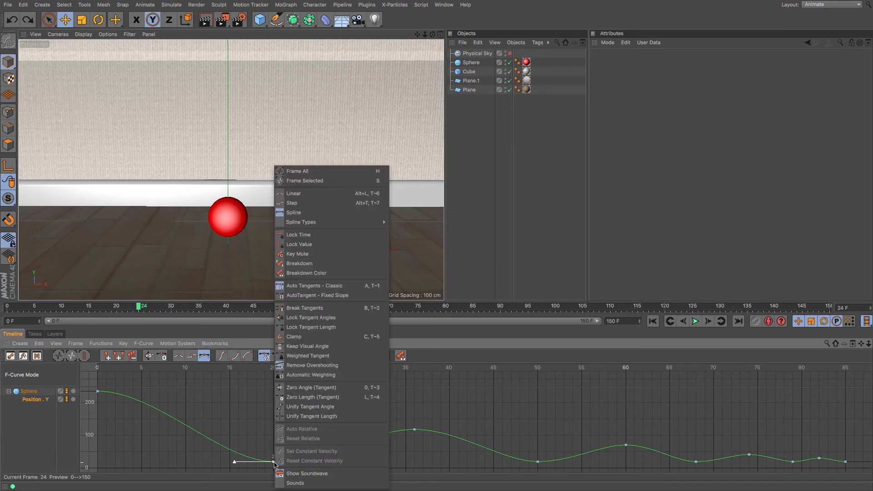
mouse_move(293, 337)
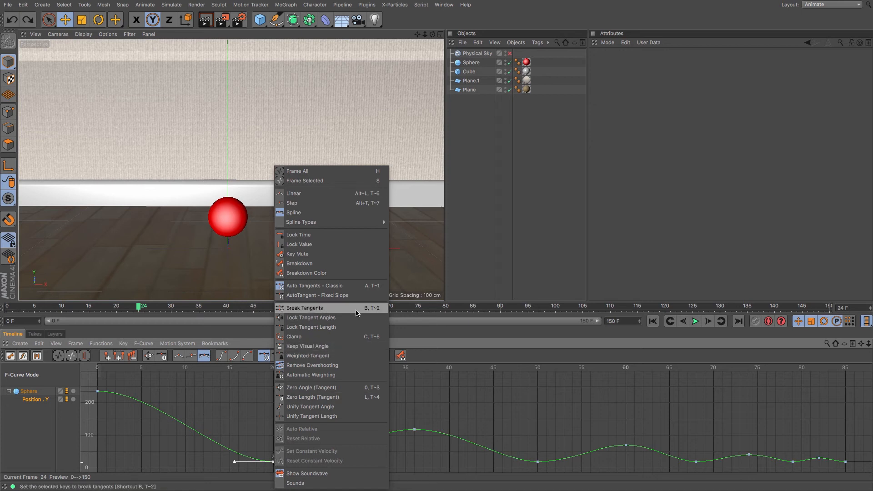
mouse_move(366, 314)
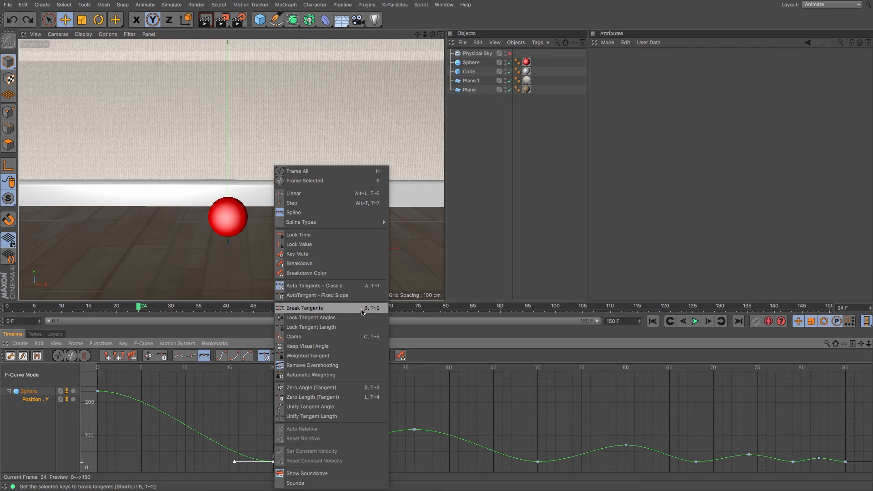
click(304, 307)
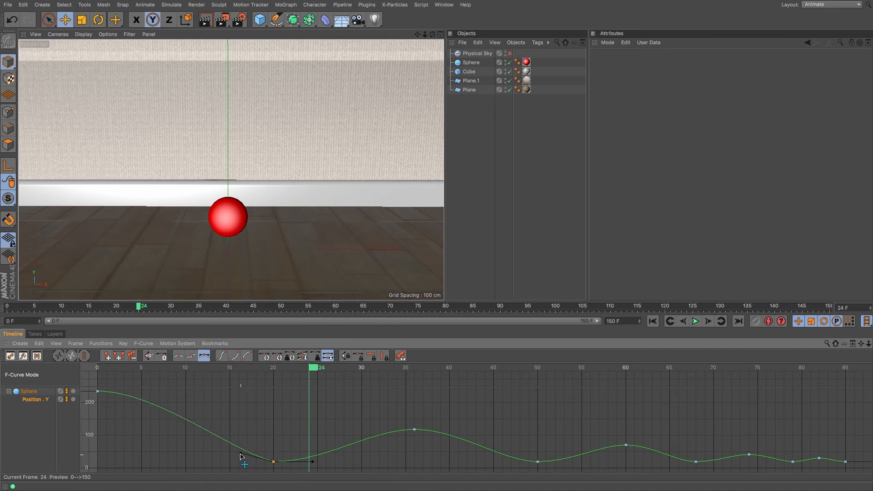
- Angle both frame-20 tangents upward and shorten the outgoing one for a sharp V impact
drag(243, 463, 266, 442)
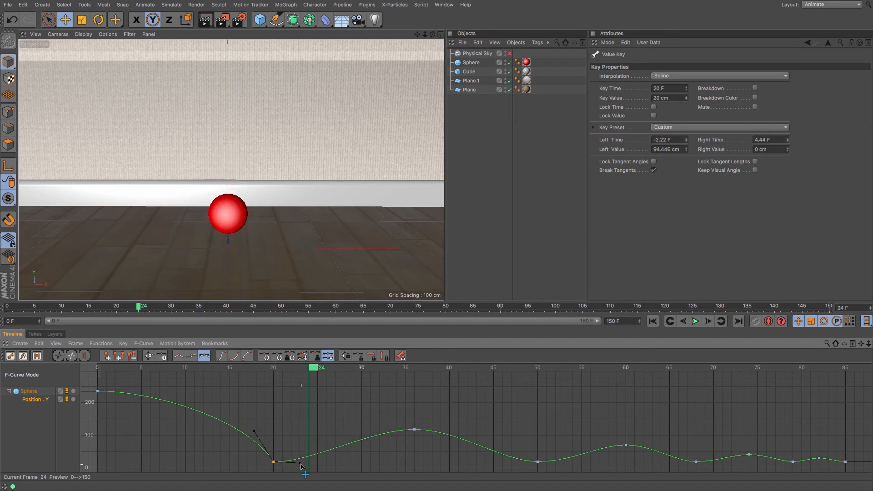
drag(301, 466, 295, 444)
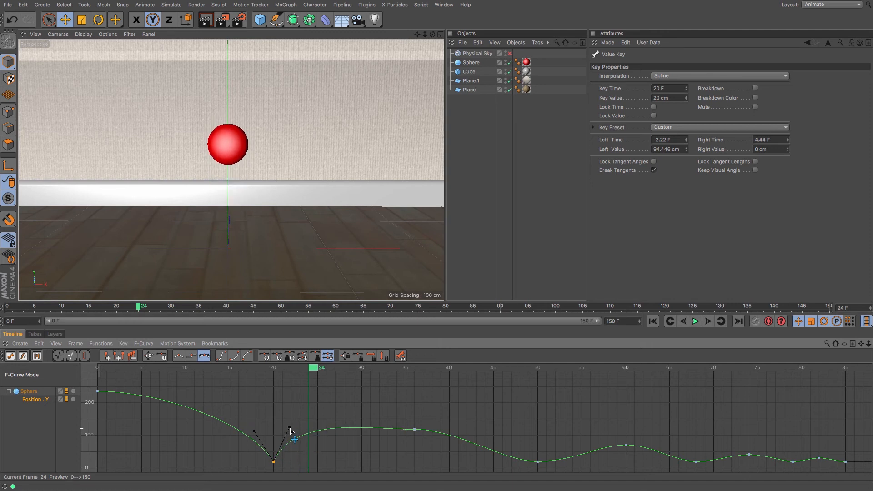
drag(291, 432, 291, 446)
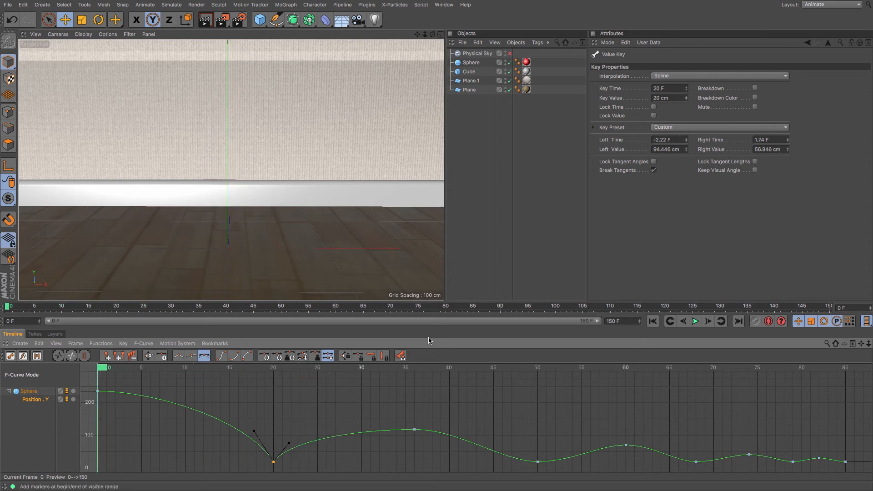
click(694, 321)
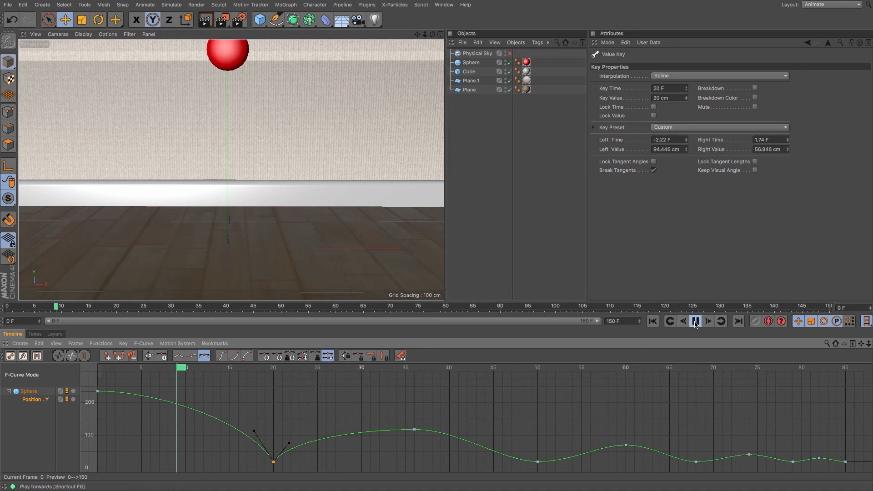
click(694, 321)
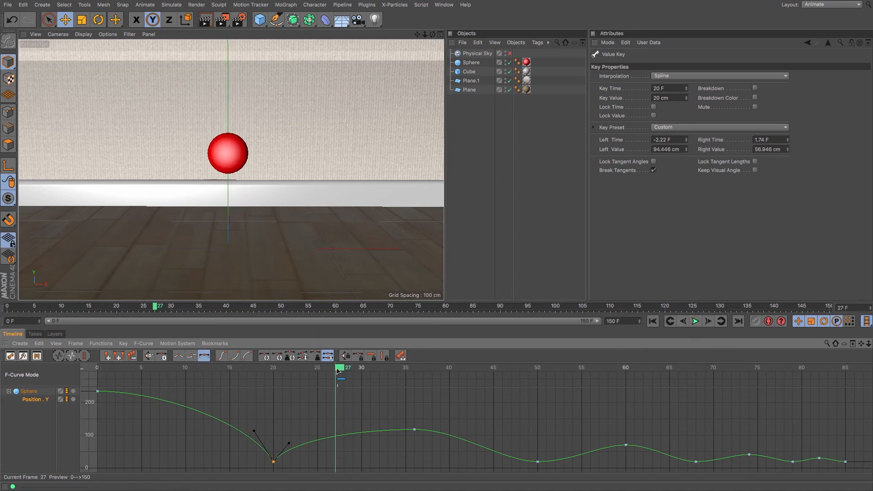
drag(338, 367, 199, 368)
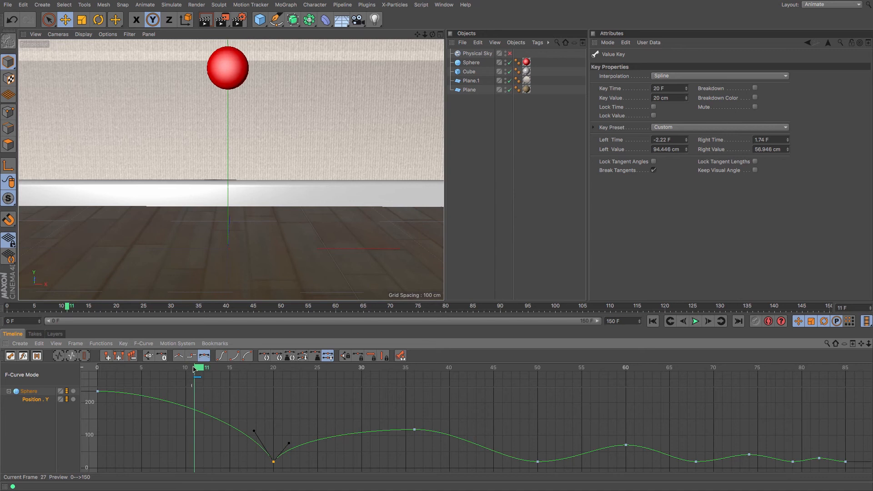
drag(194, 367, 270, 368)
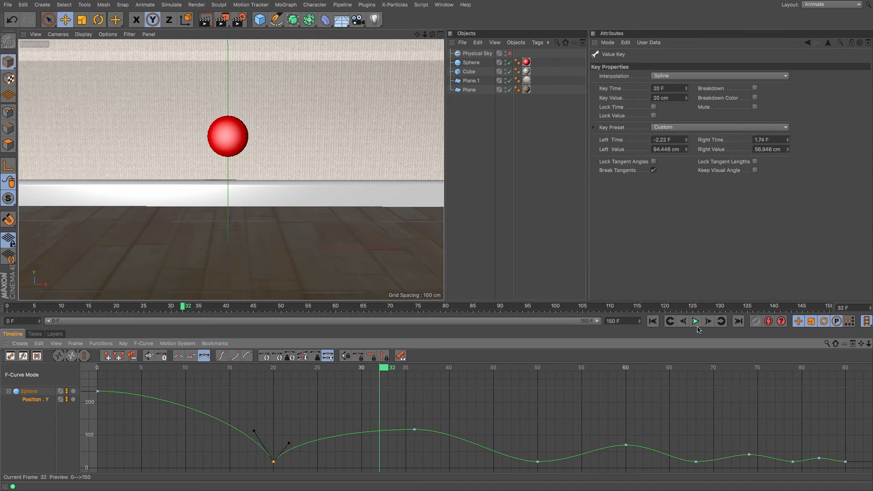
click(695, 321)
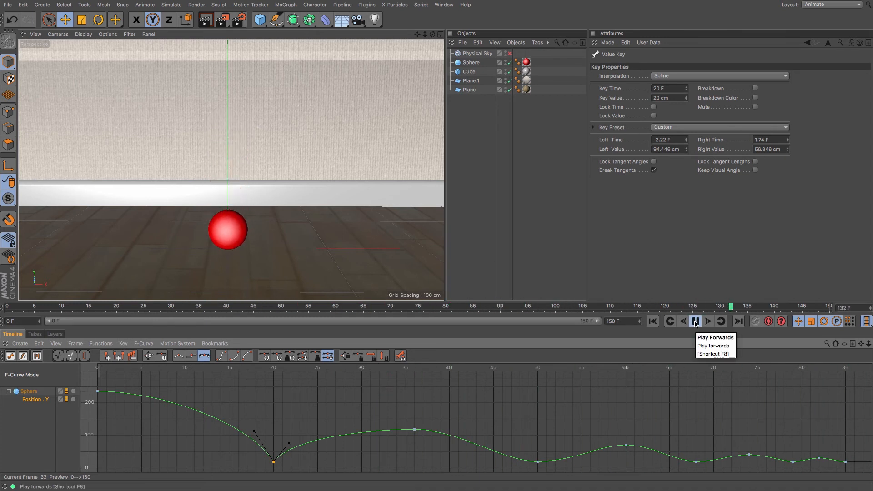
click(694, 321)
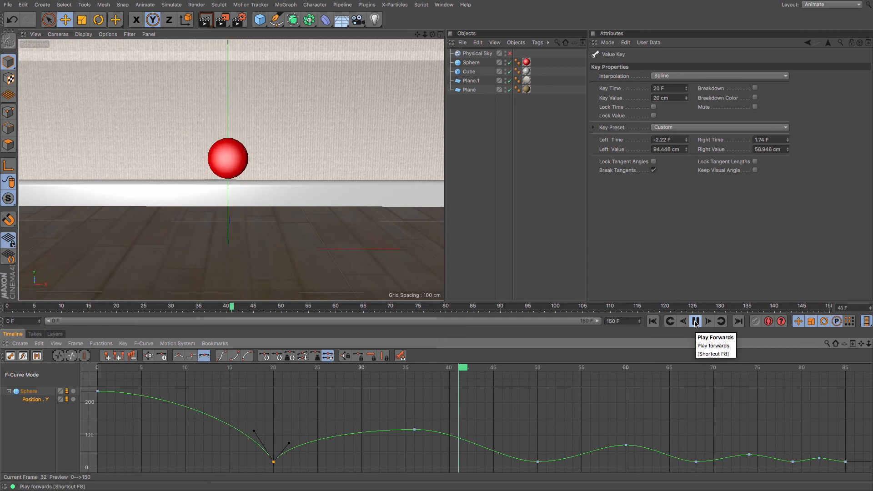
click(694, 321)
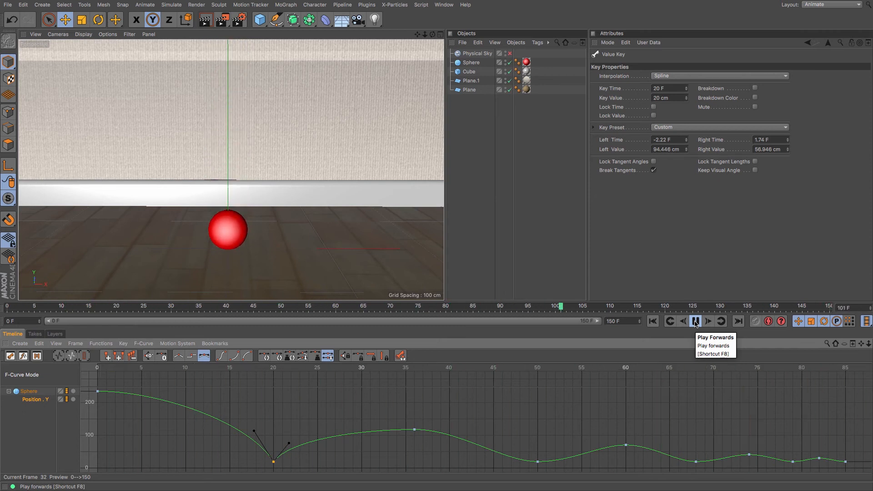
click(695, 321)
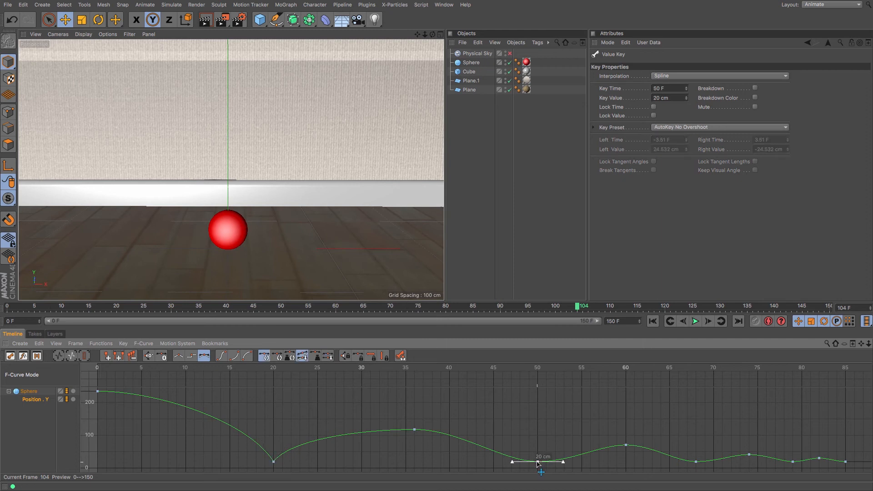
- Sharpen the second bounce's floor contact at frame 50 by pulling both tangents upward
drag(537, 462, 524, 448)
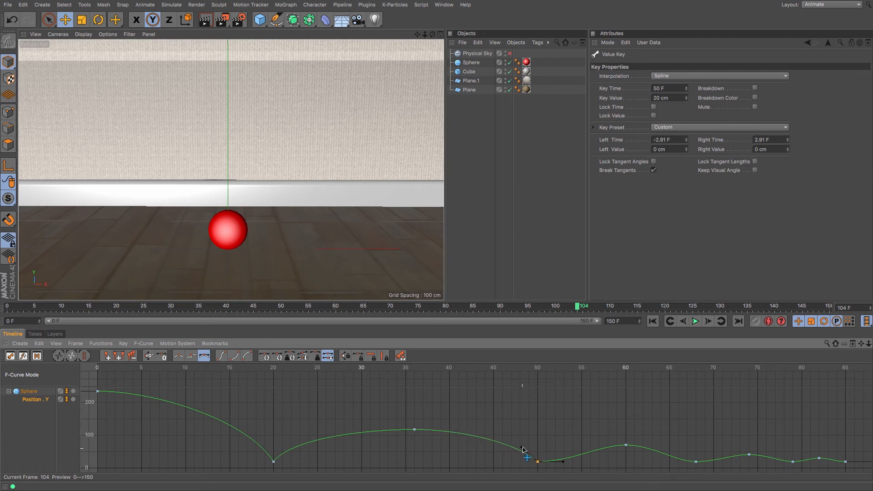
drag(522, 450, 562, 463)
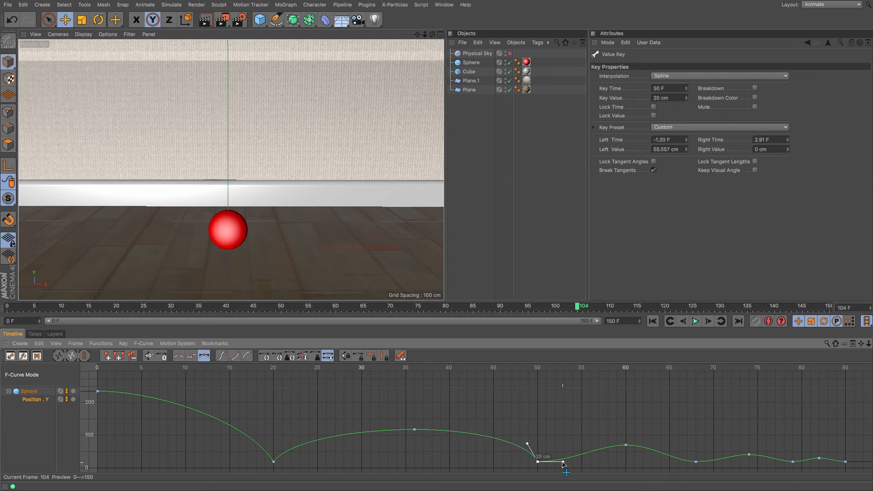
drag(562, 464, 548, 461)
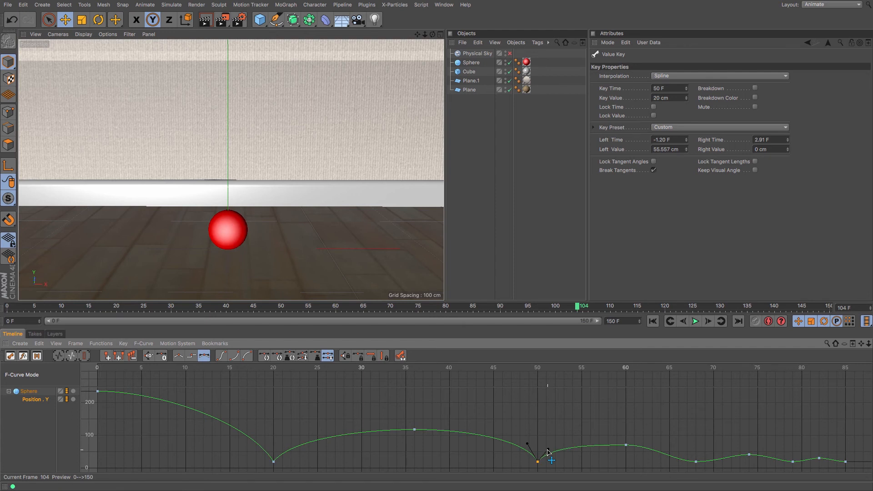
drag(551, 460, 624, 446)
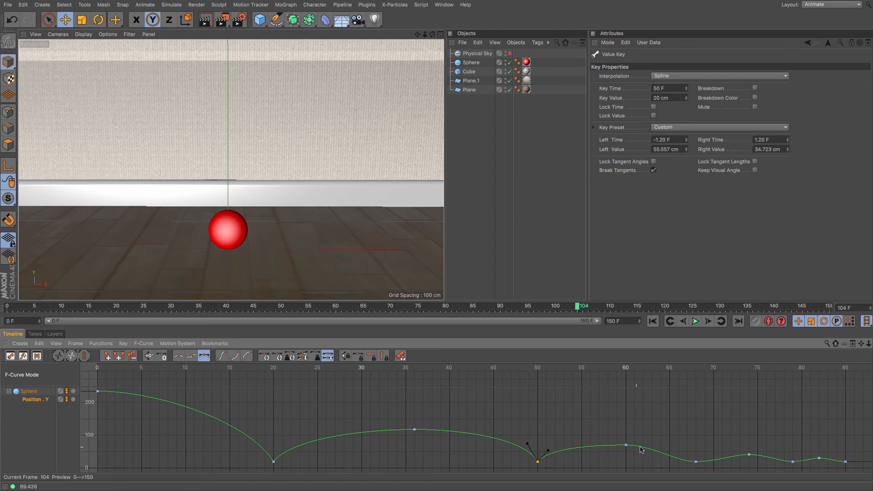
- Sharpen the floor contacts at frames 68 and 79 into points
click(694, 462)
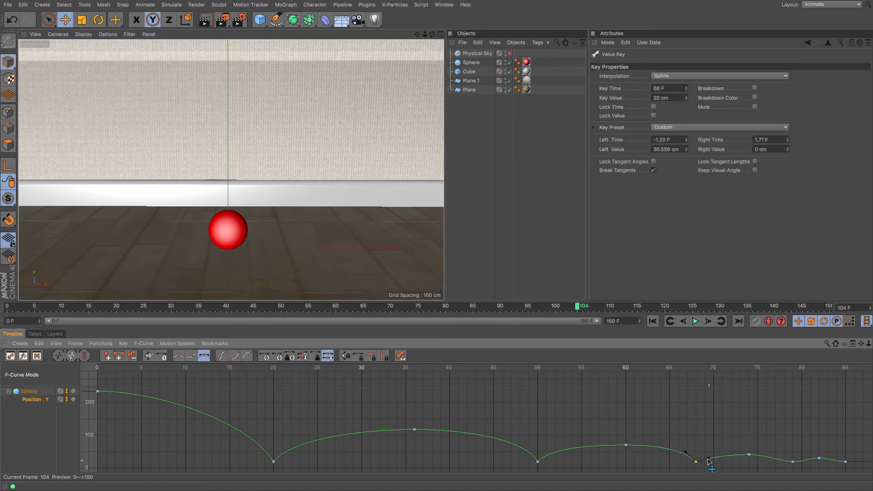
drag(710, 461, 800, 463)
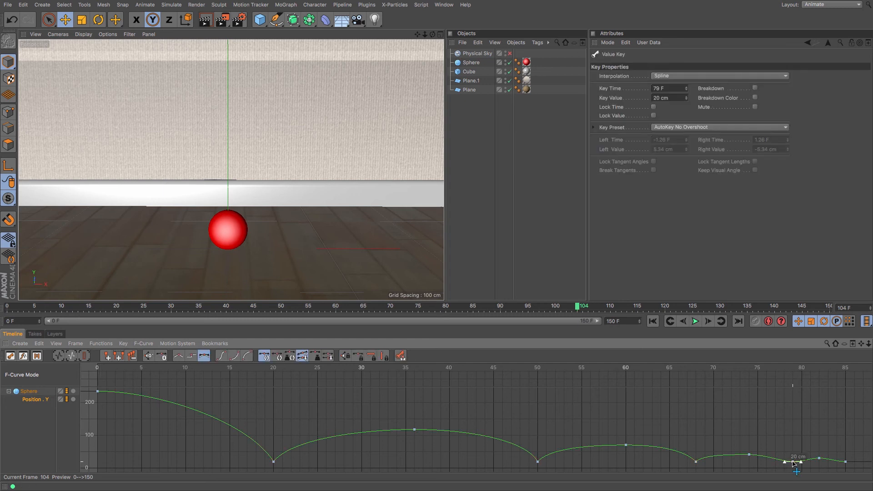
click(327, 355)
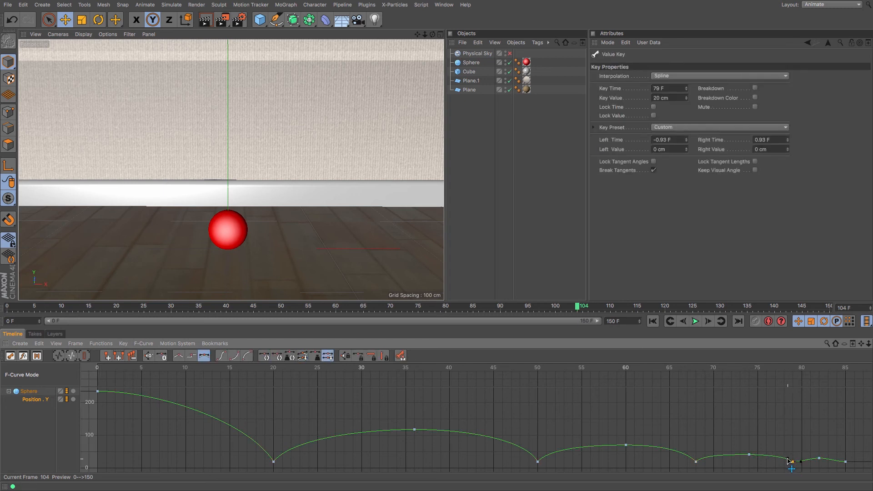
drag(788, 462, 818, 460)
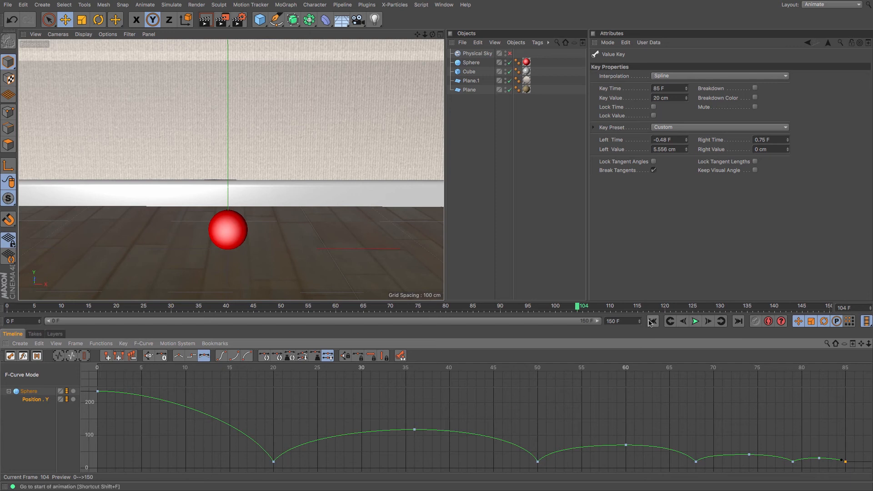
click(694, 321)
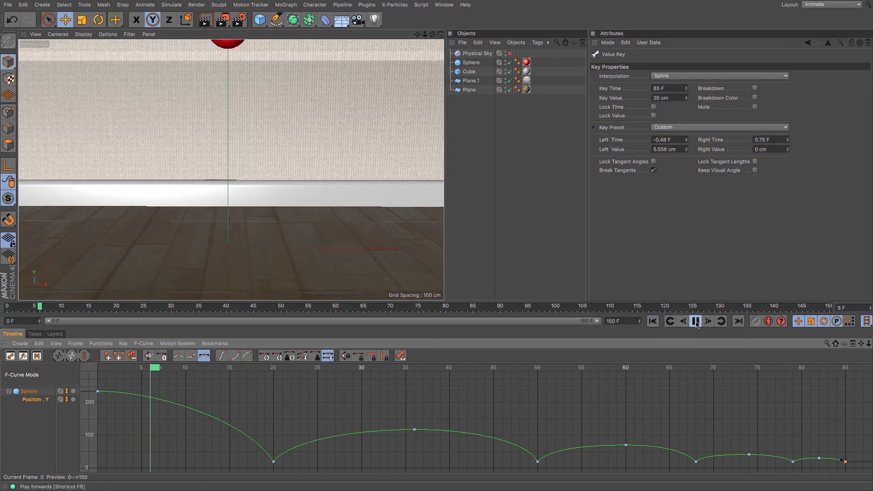
click(708, 321)
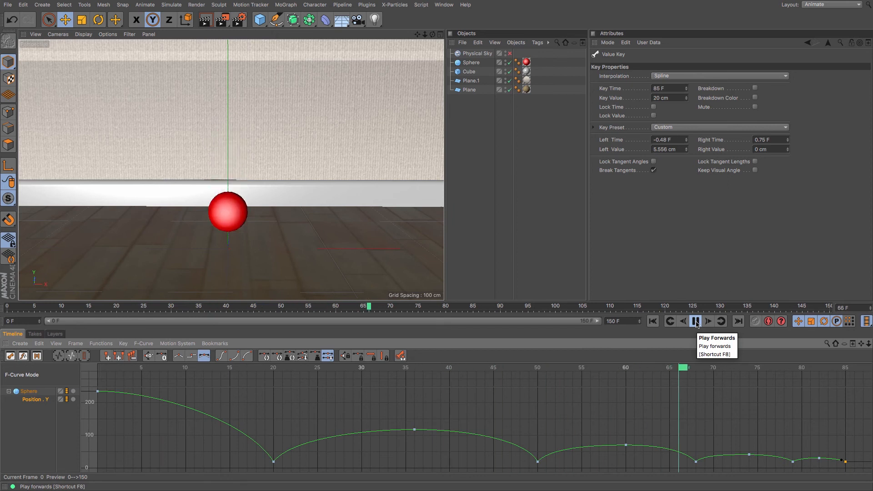
click(696, 321)
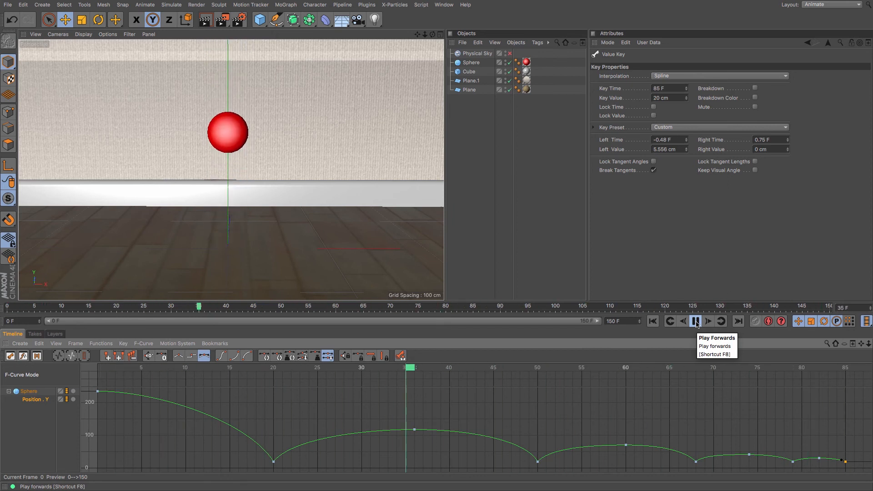
click(695, 321)
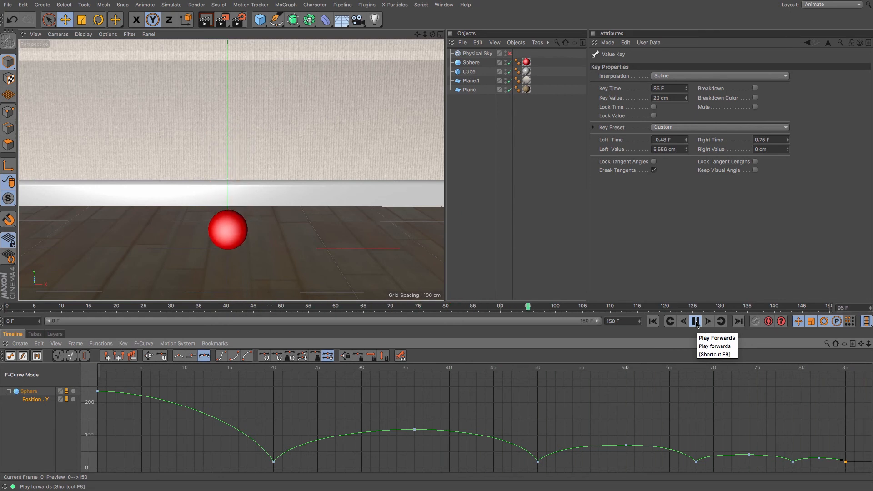
click(696, 321)
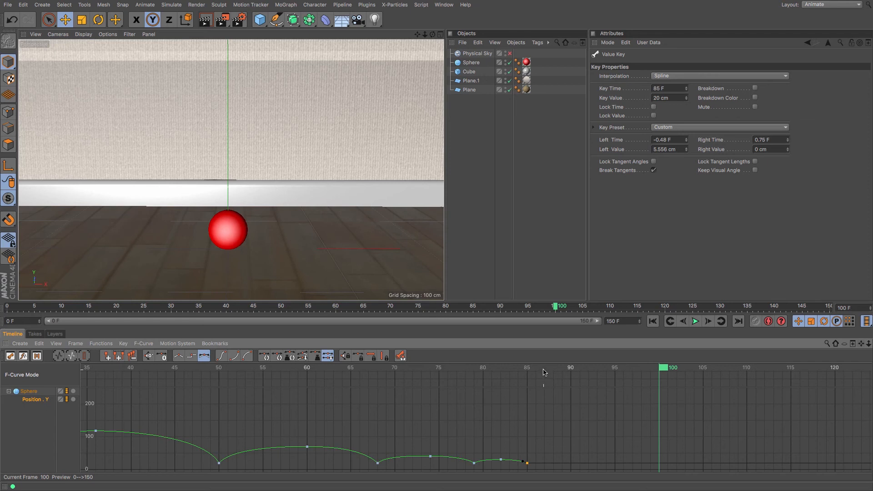
- Raise the sphere to about 23 cm at frame 87, key Position Y, then move to frame 89 for the 20 cm landing
click(549, 366)
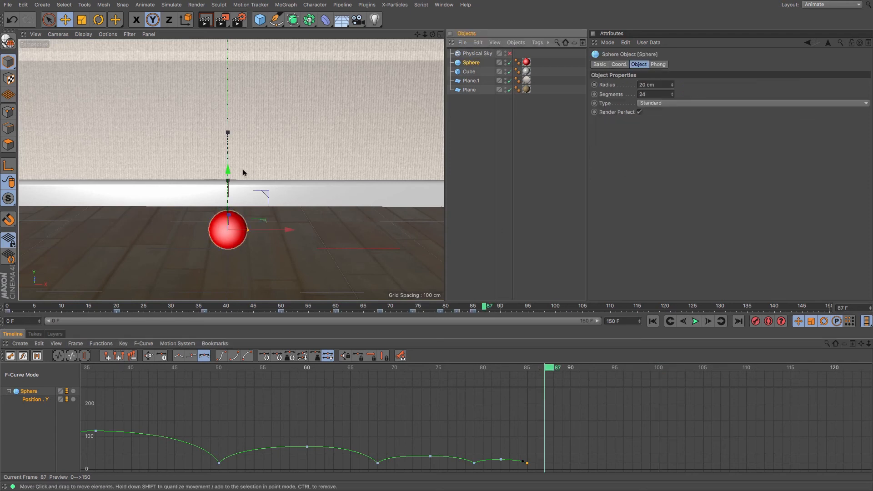
drag(227, 170, 227, 169)
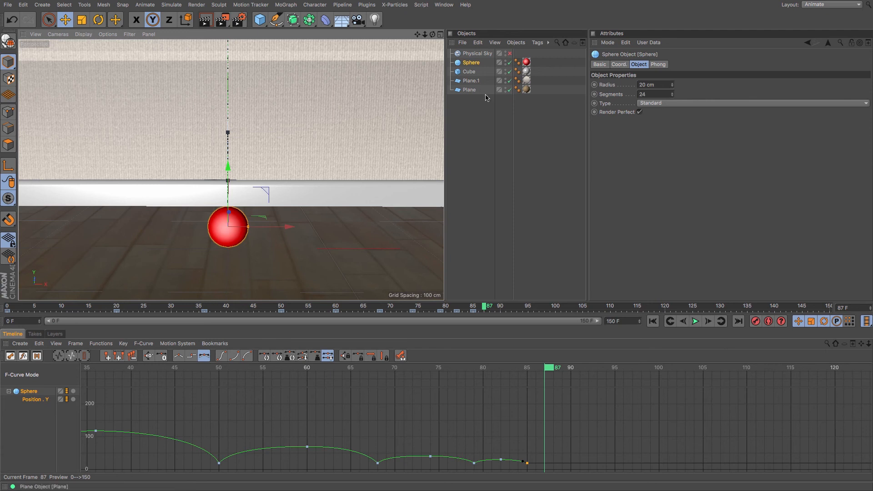
click(619, 64)
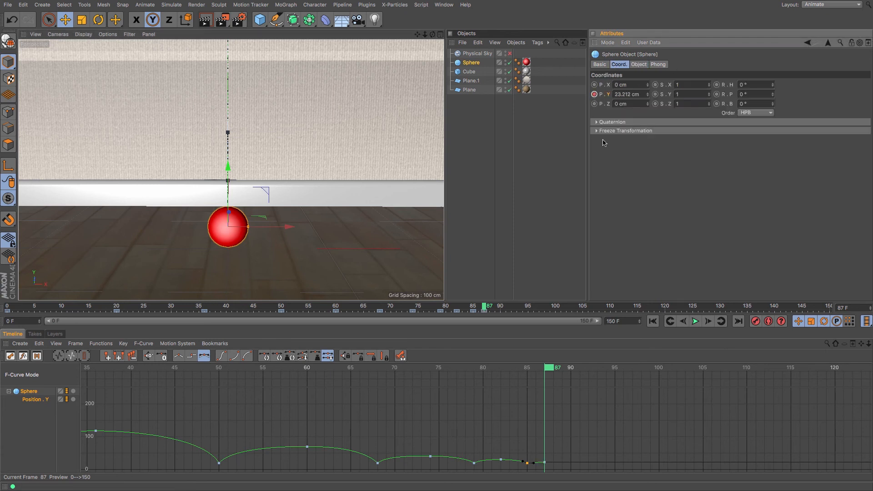
mouse_move(755, 321)
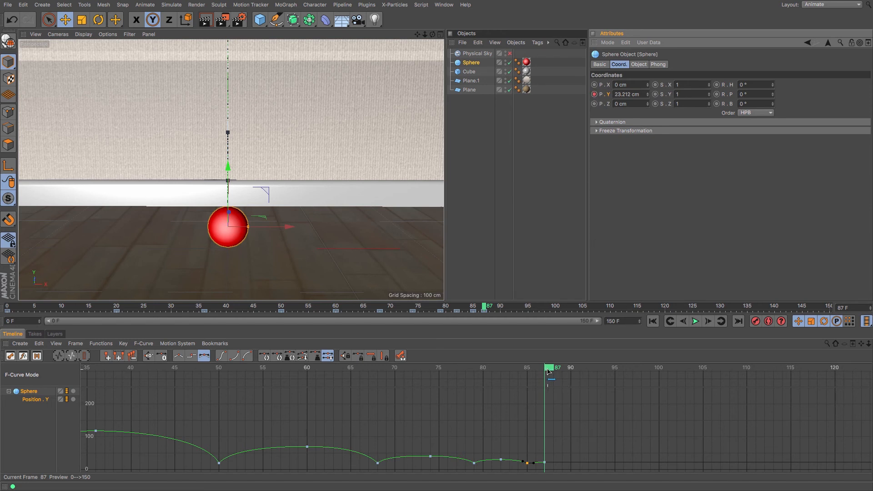
drag(547, 372, 563, 372)
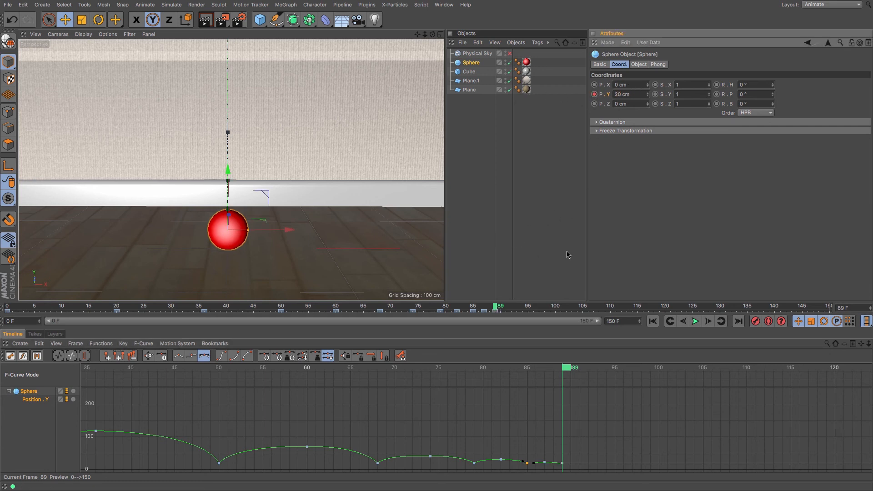
mouse_move(603, 460)
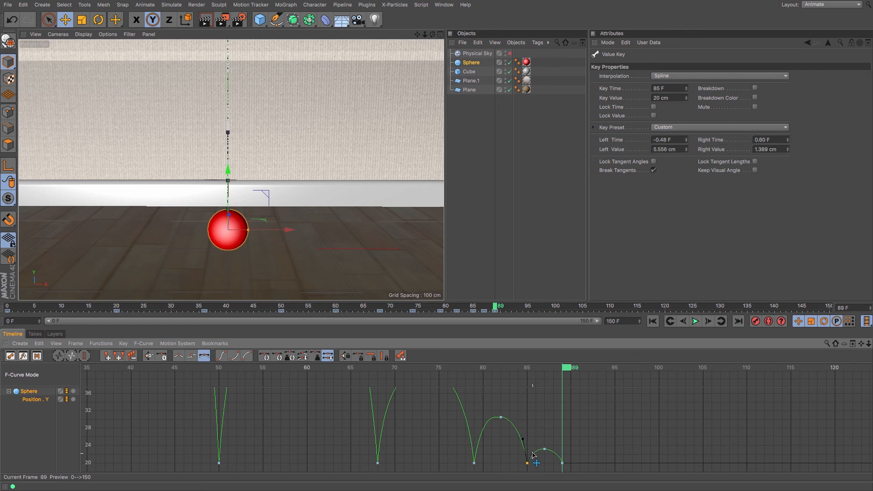
- Reshape the small bounces, set the frame-74 peak key at 41.197 cm with unbroken tangents, and frame the curve
drag(535, 461, 525, 443)
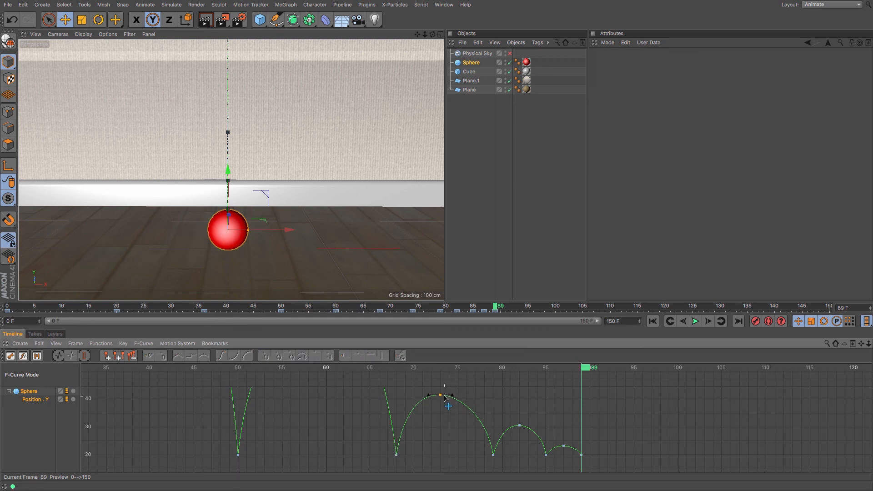
click(443, 395)
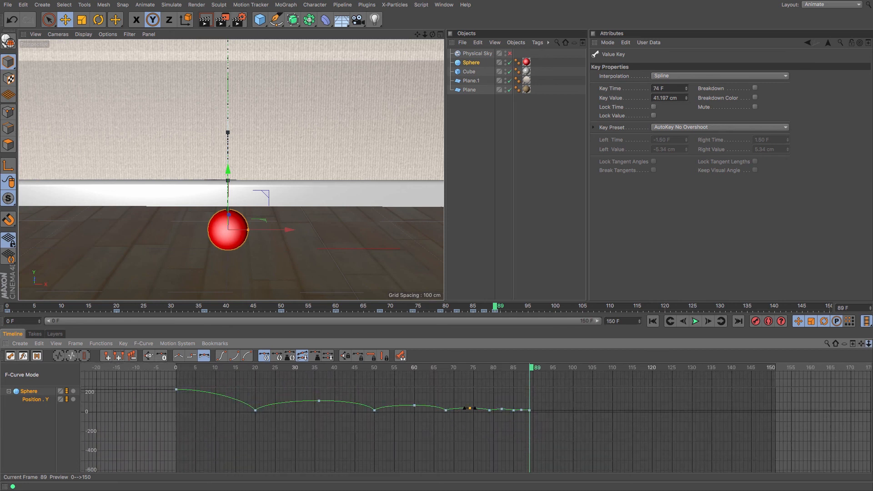
click(71, 358)
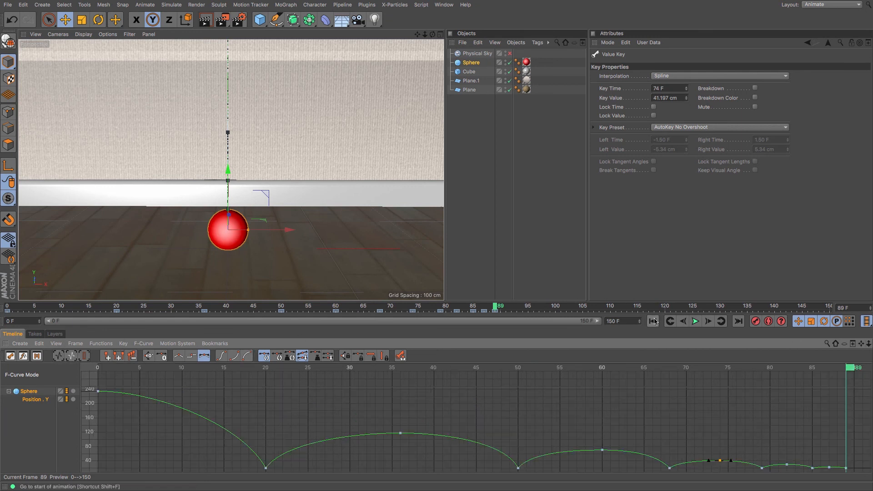
click(652, 321)
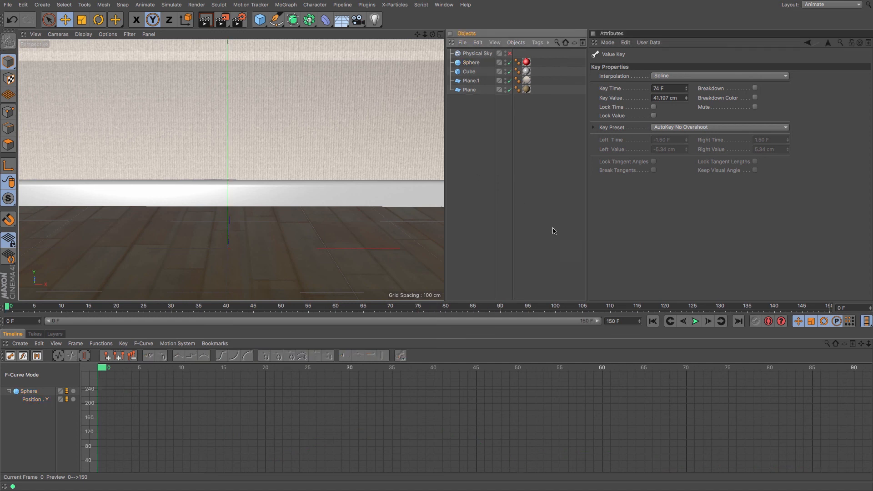
mouse_move(694, 321)
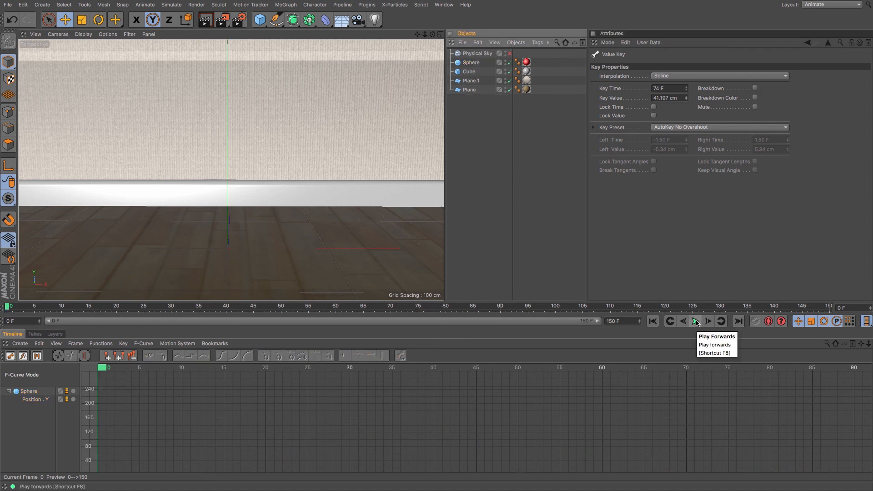
click(695, 321)
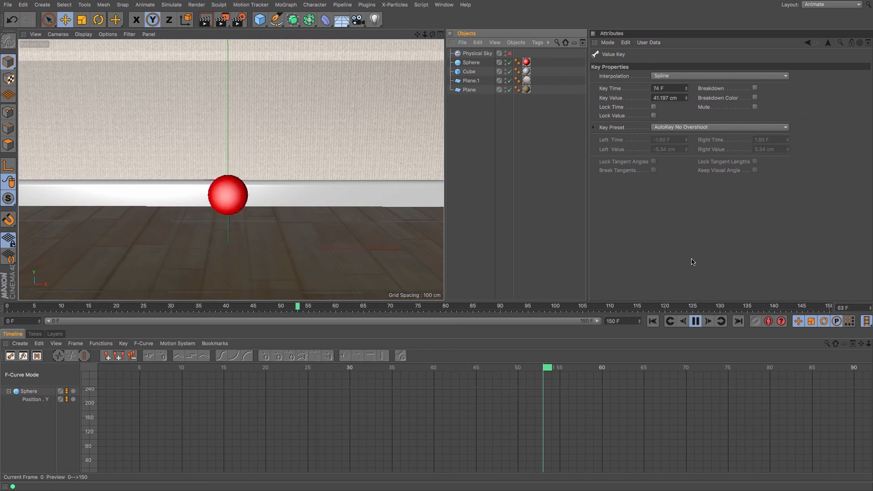
click(708, 321)
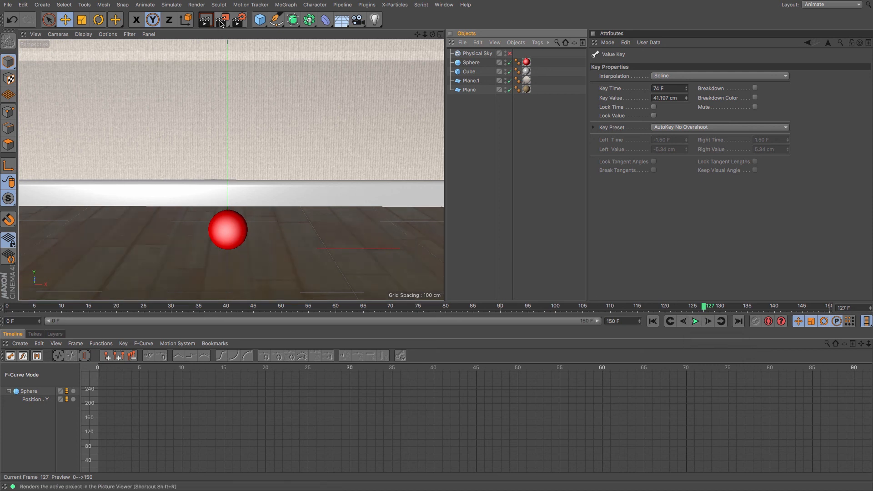
mouse_move(220, 20)
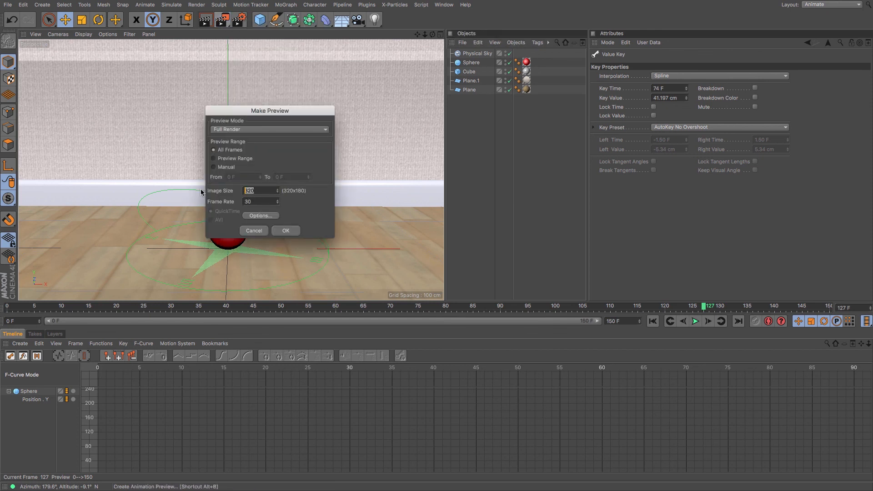
- Start a full-render preview of all frames at image size 1200×675
text(1200)
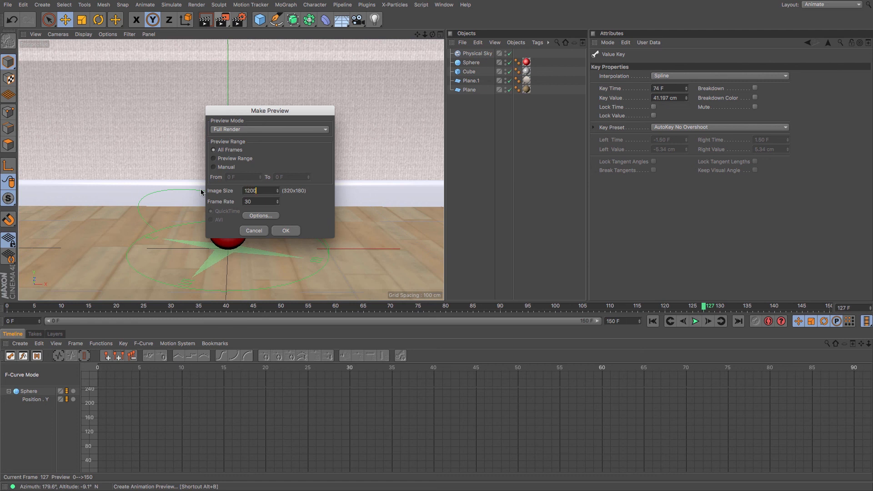
mouse_move(212, 191)
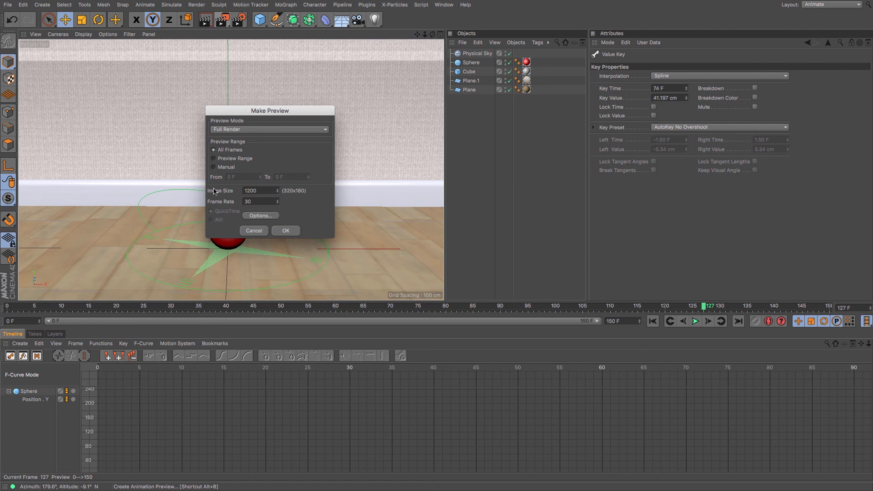
click(260, 190)
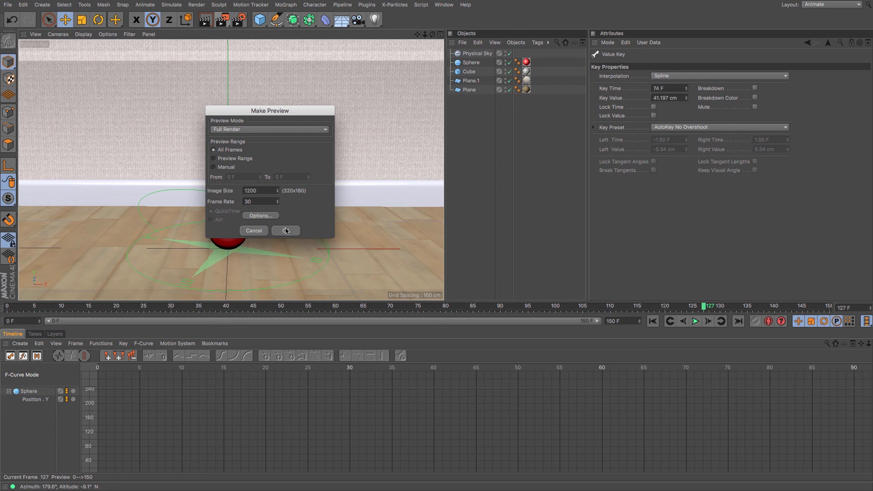
click(256, 190)
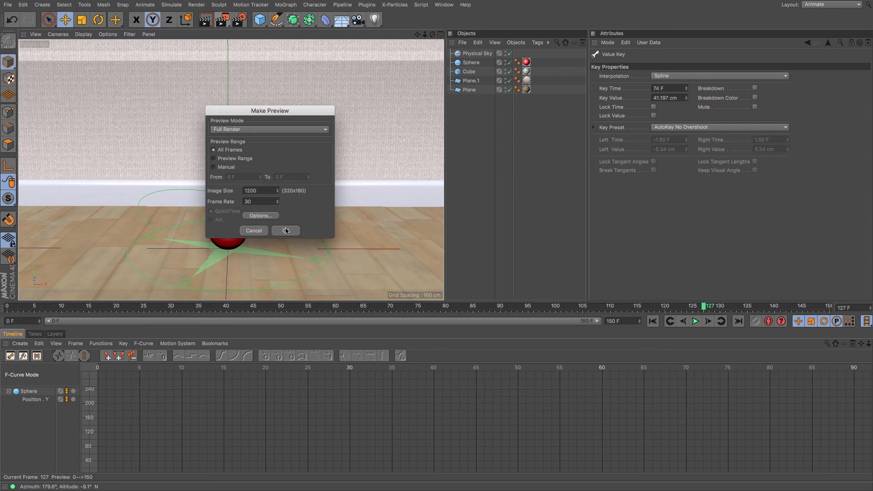
click(285, 231)
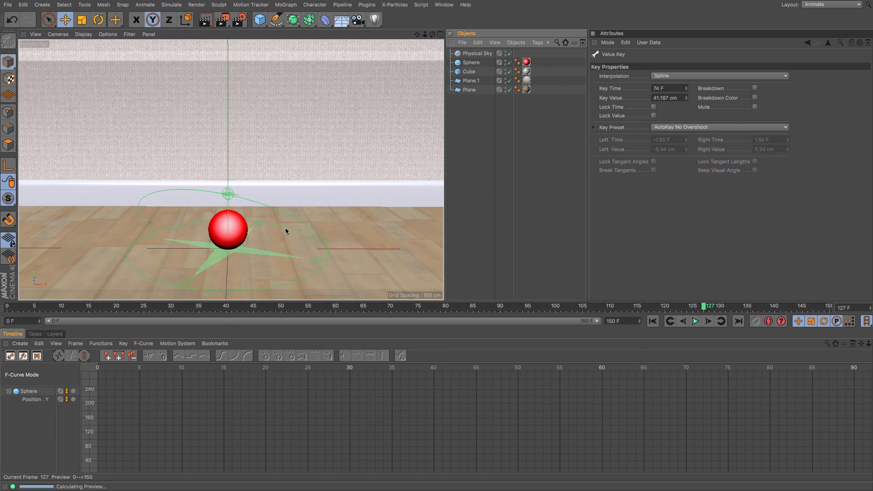
click(221, 19)
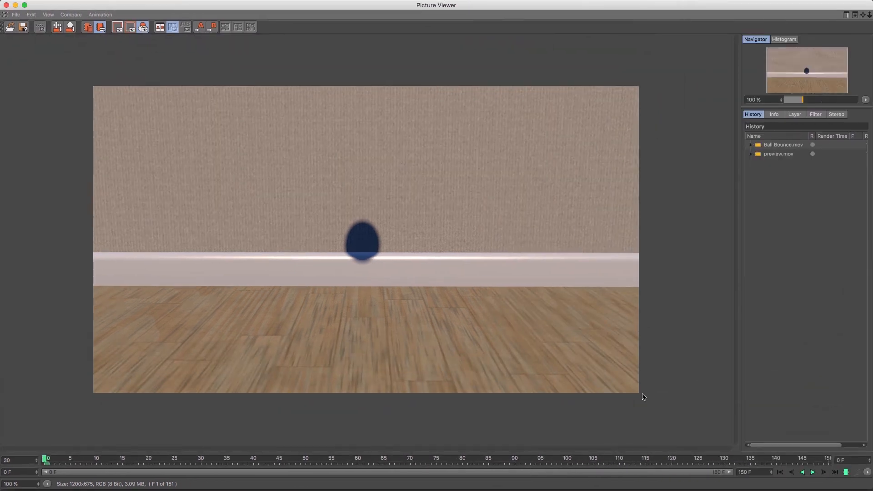
- Play the rendered preview movie forwards in the Picture Viewer to watch the ball bounce with its shadow
click(812, 472)
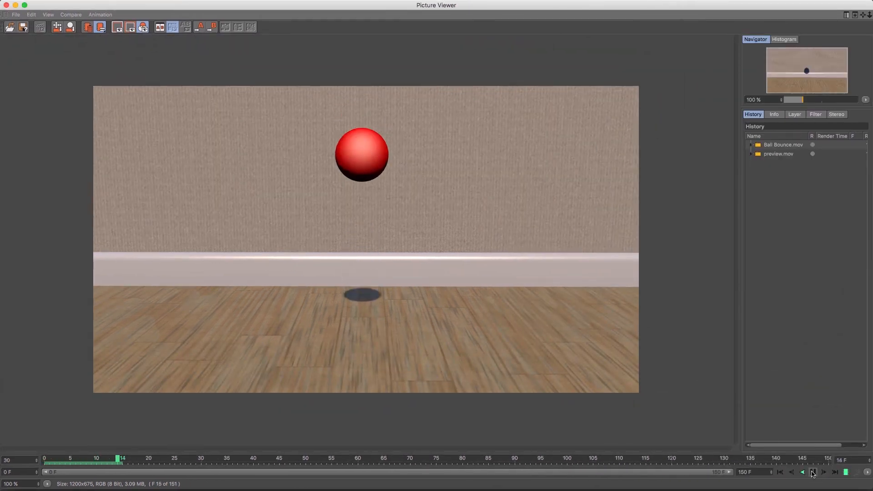
click(812, 472)
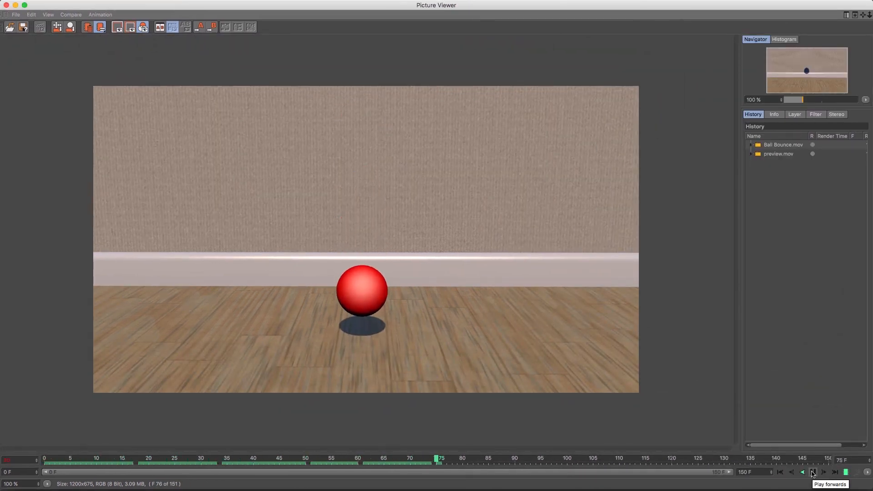
click(810, 472)
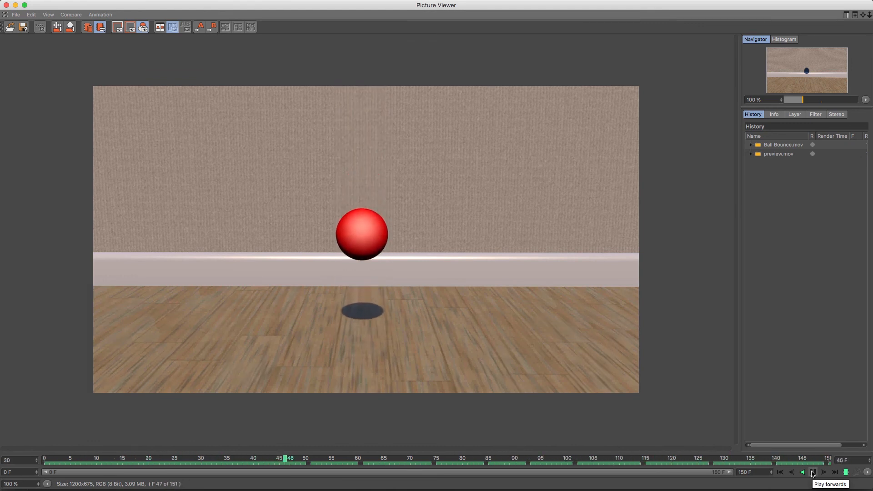
click(812, 472)
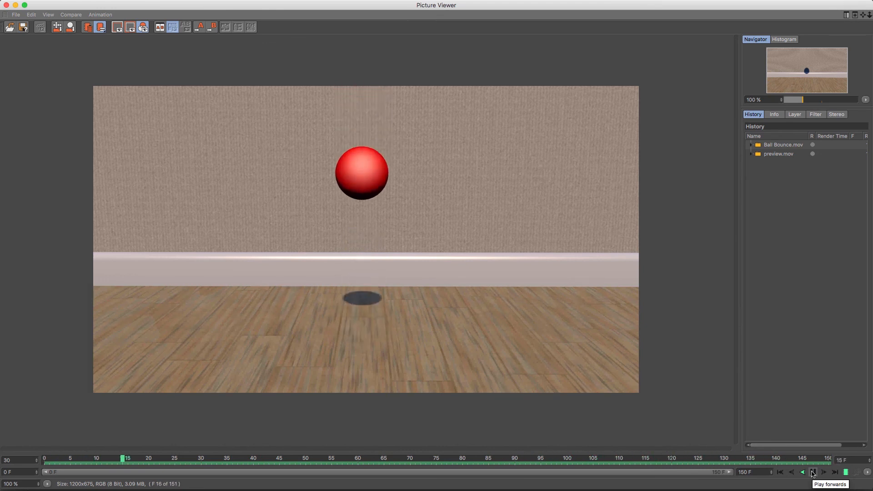
click(812, 472)
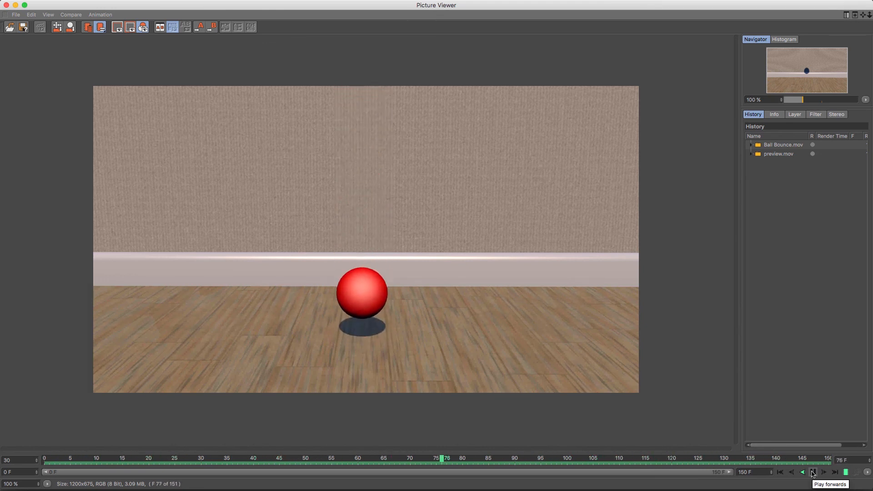